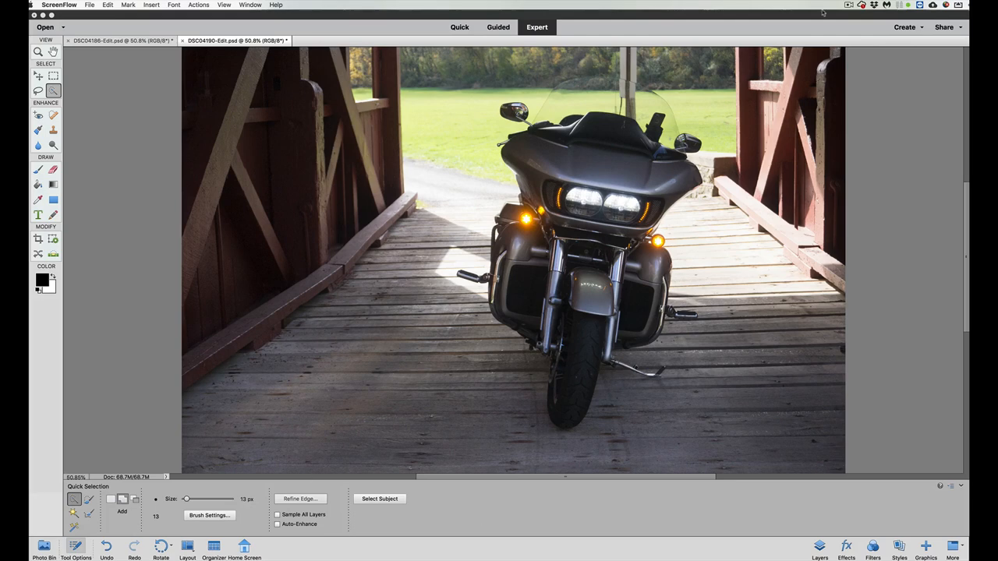
Step: Leave the motorcycle photo open and switch from Photoshop Elements to the browser
{"action": "left_click", "coordinate": [848, 4]}
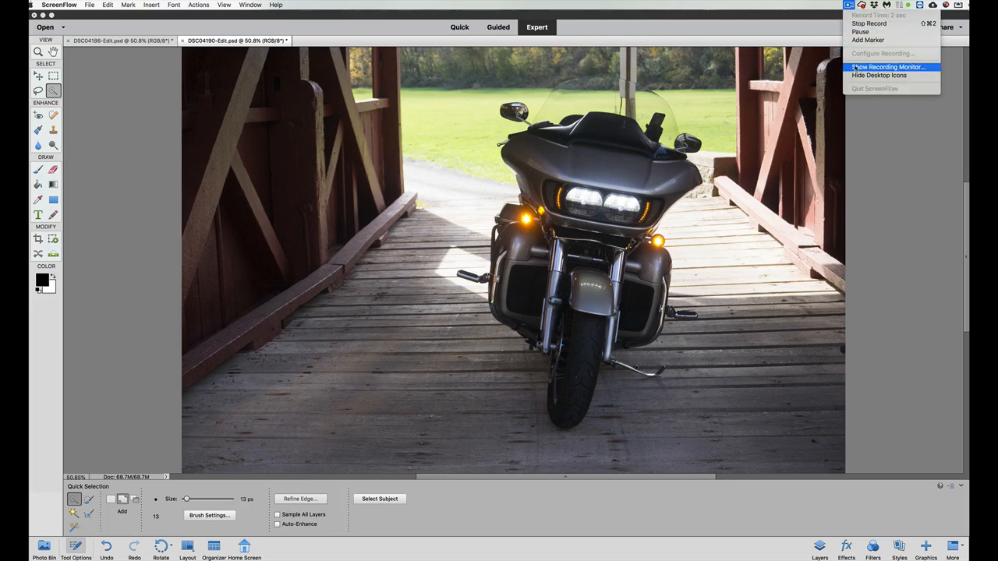
{"action": "left_click", "coordinate": [888, 65]}
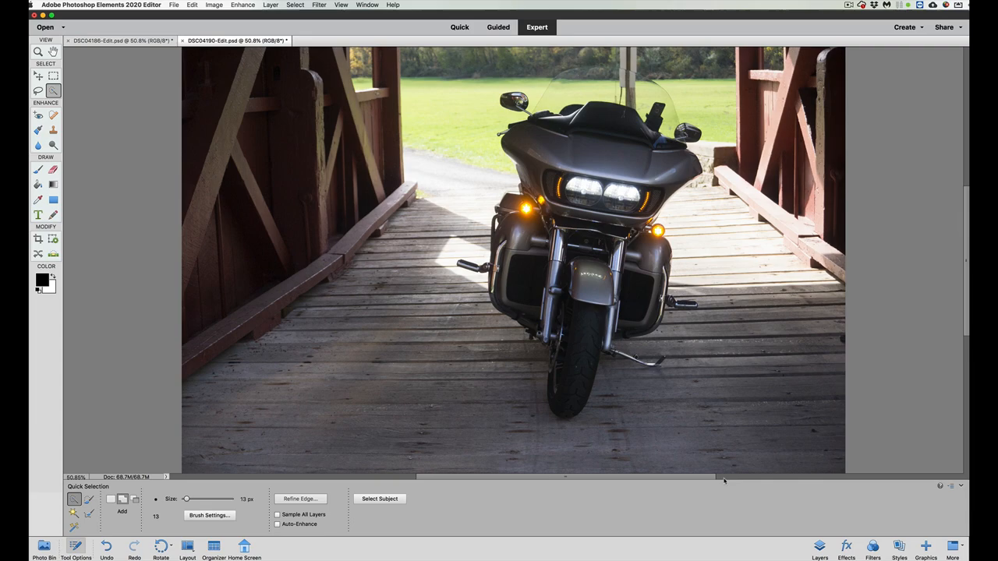
{"action": "mouse_move", "coordinate": [724, 482]}
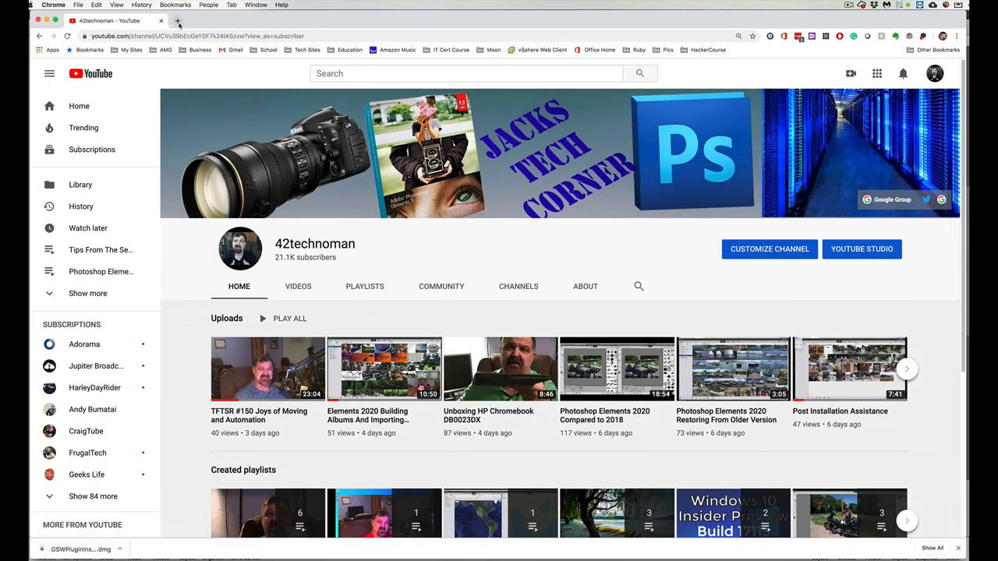
Step: Open the Facebook notification reply to your comment about saving high-quality JPGs
{"action": "left_click", "coordinate": [178, 20]}
{"action": "type", "text": "facebook.com"}
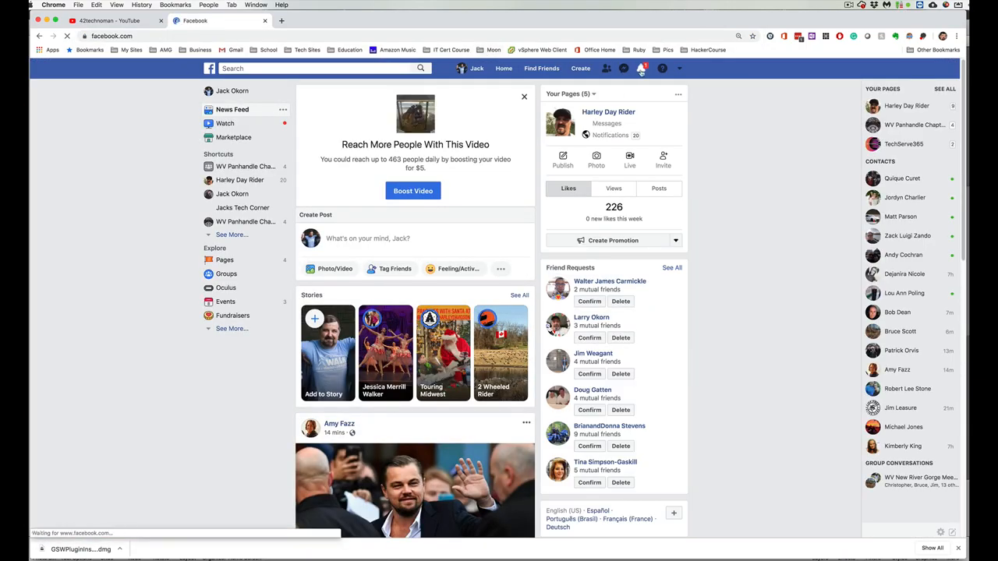
{"action": "left_click", "coordinate": [641, 69]}
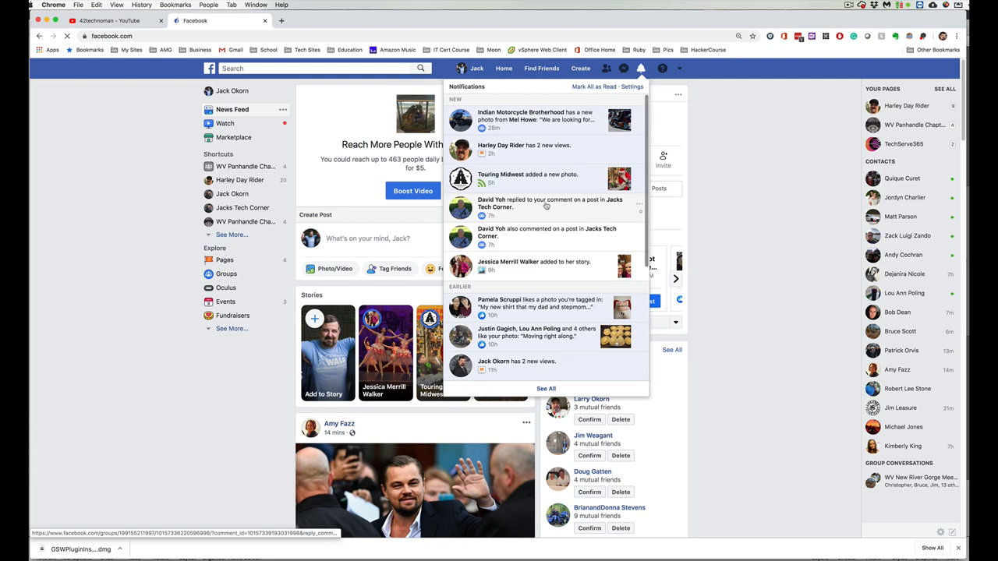
{"action": "left_click", "coordinate": [549, 203]}
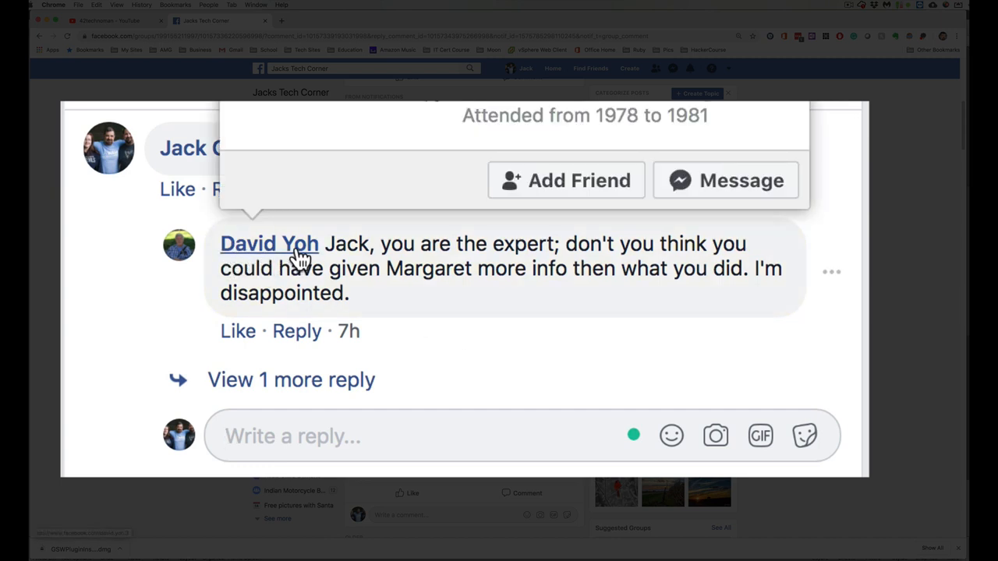
{"action": "mouse_move", "coordinate": [468, 340]}
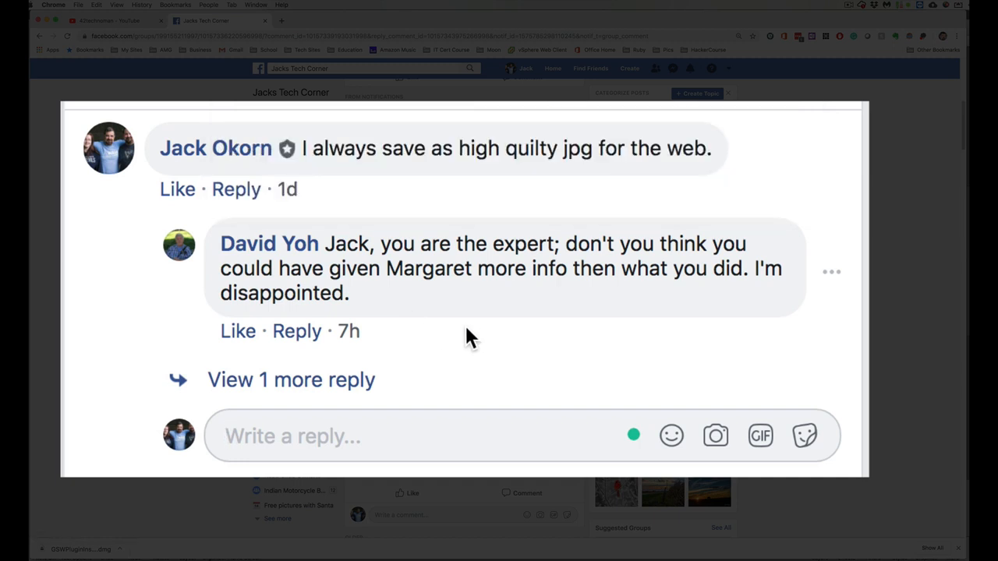
{"action": "mouse_move", "coordinate": [475, 335]}
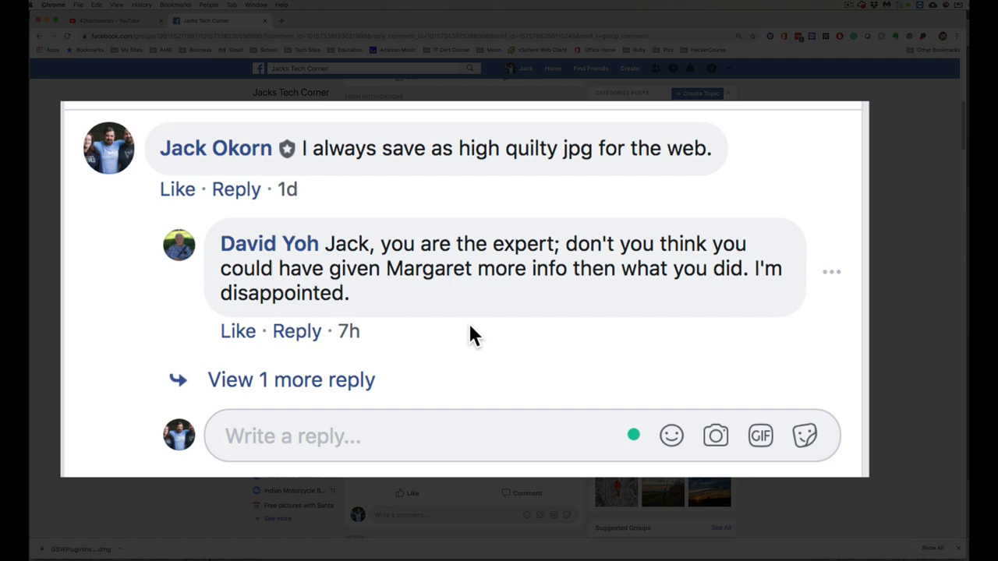
{"action": "mouse_move", "coordinate": [464, 320]}
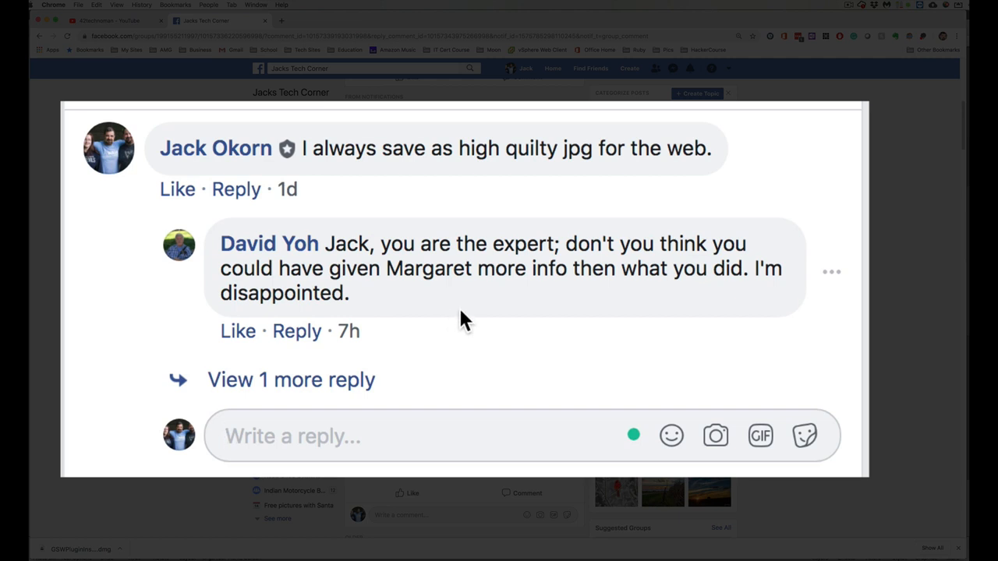
{"action": "mouse_move", "coordinate": [465, 323]}
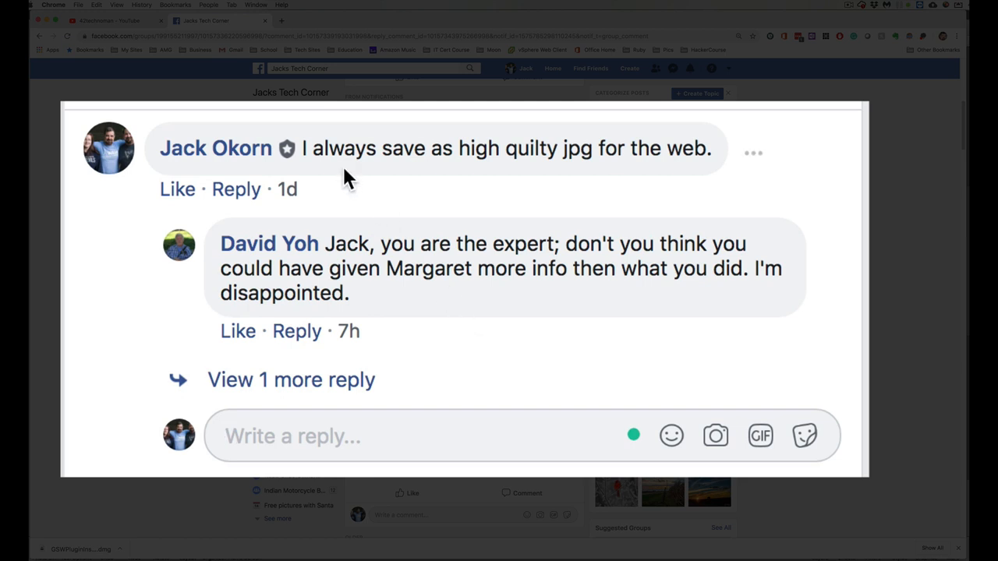
{"action": "mouse_move", "coordinate": [540, 170]}
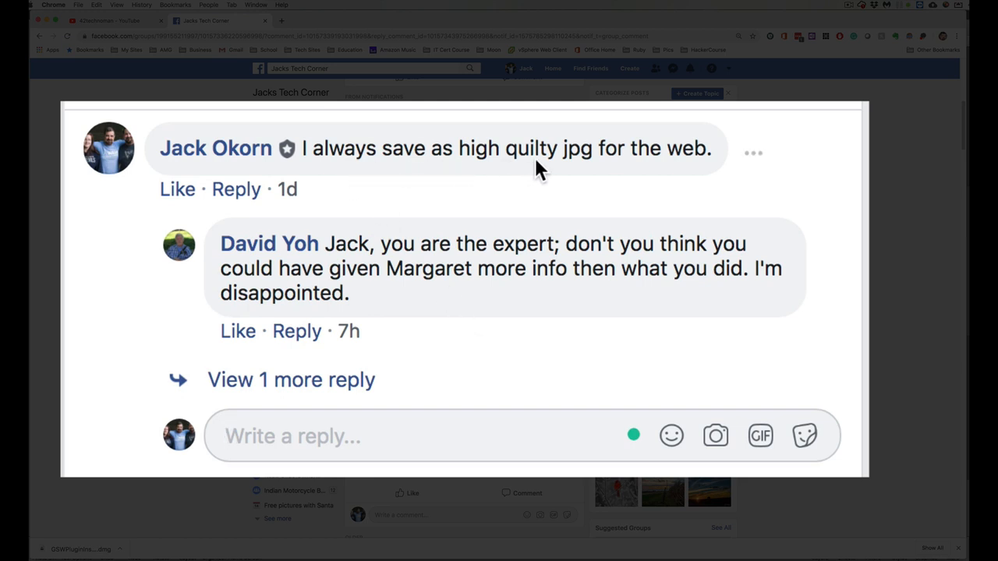
{"action": "mouse_move", "coordinate": [633, 171]}
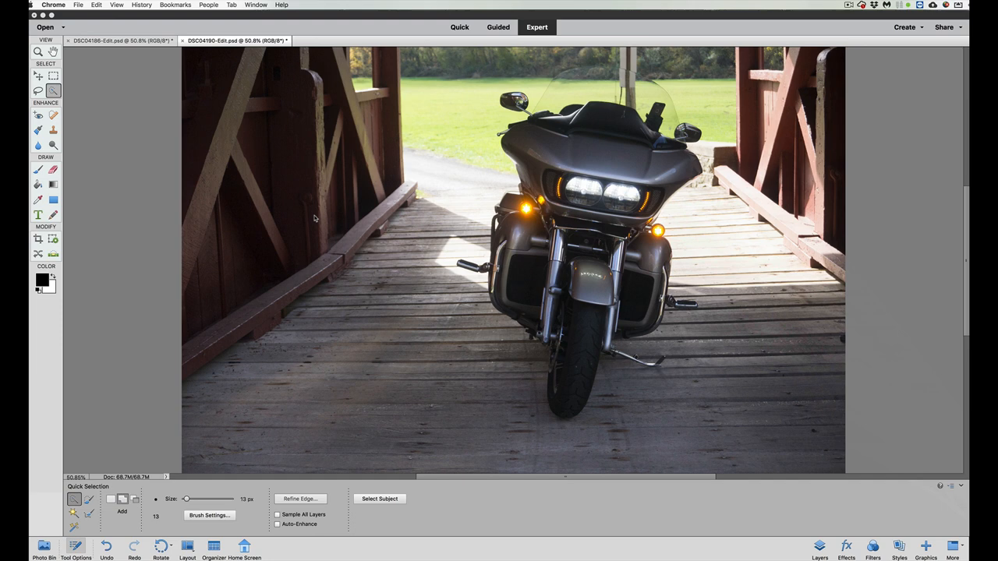
{"action": "mouse_move", "coordinate": [318, 250]}
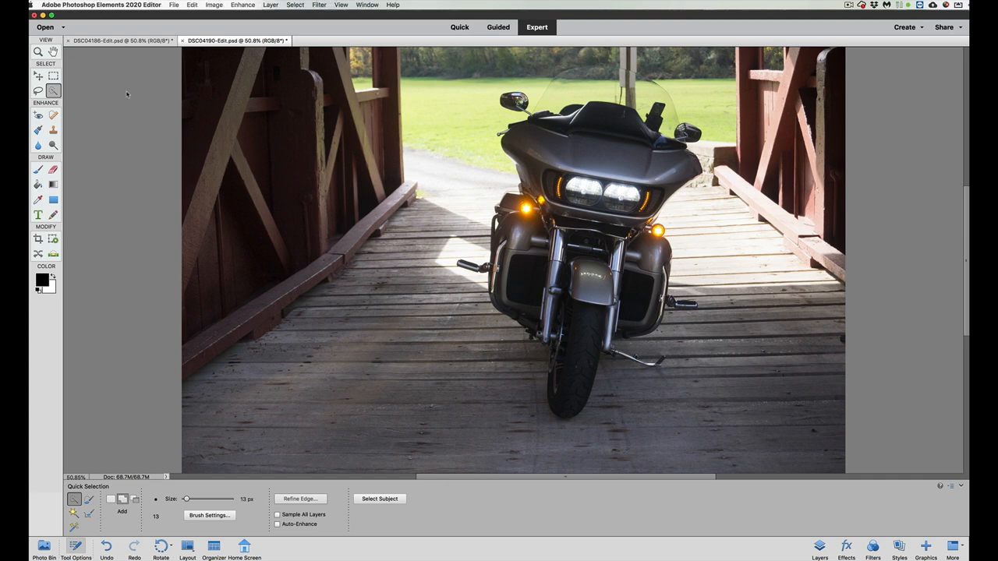
{"action": "mouse_move", "coordinate": [134, 75]}
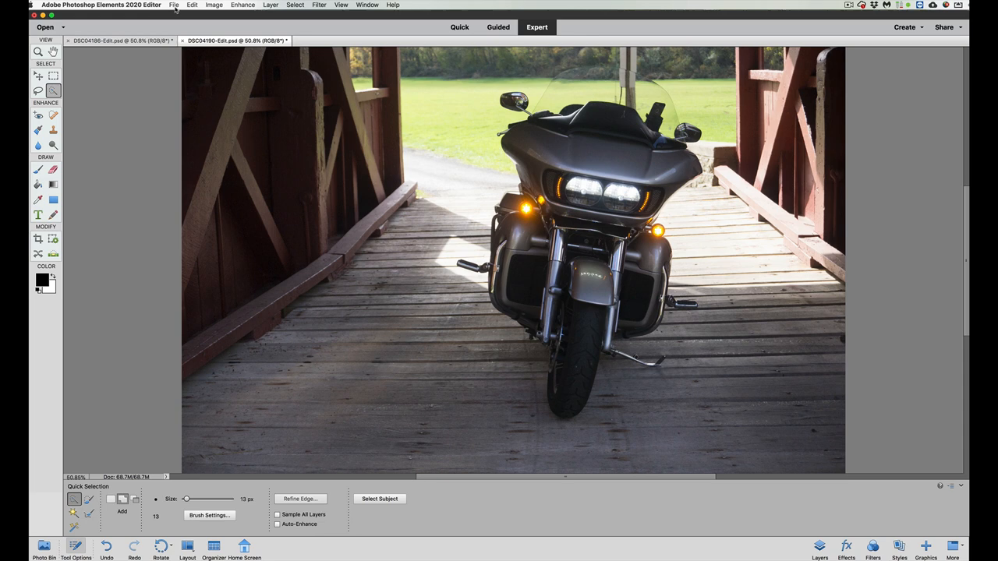
Step: Show the File menu's save commands for the motorcycle photo
{"action": "left_click", "coordinate": [175, 5]}
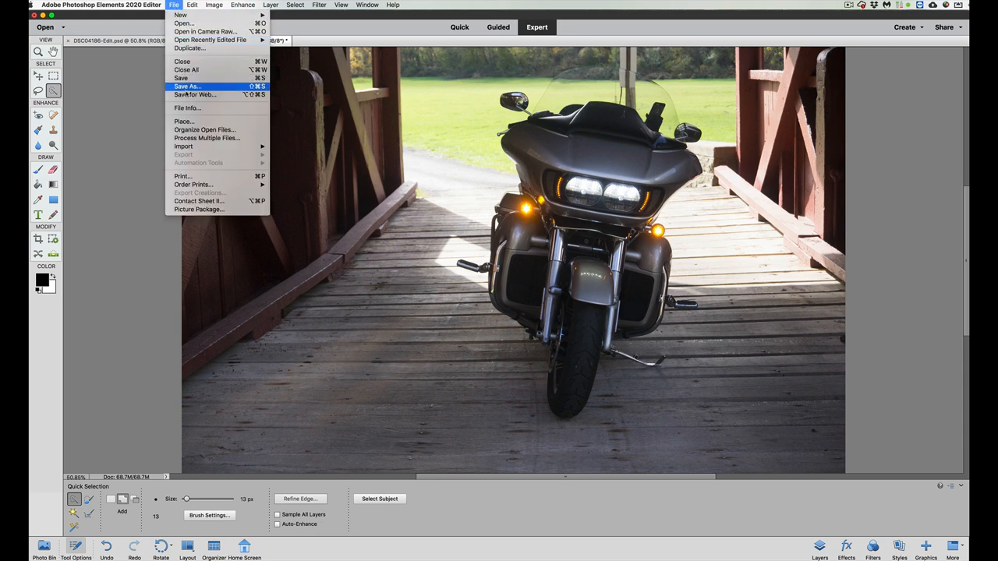
{"action": "mouse_move", "coordinate": [195, 95]}
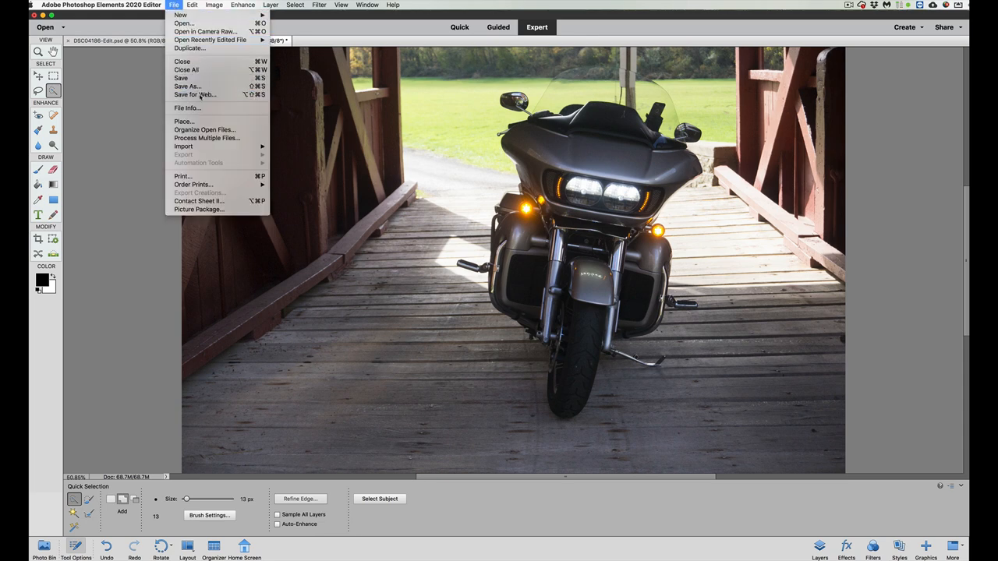
Step: Start Save for Web on the photo, glancing at the preset list without changing the 256-colour GIF
{"action": "left_click", "coordinate": [193, 95]}
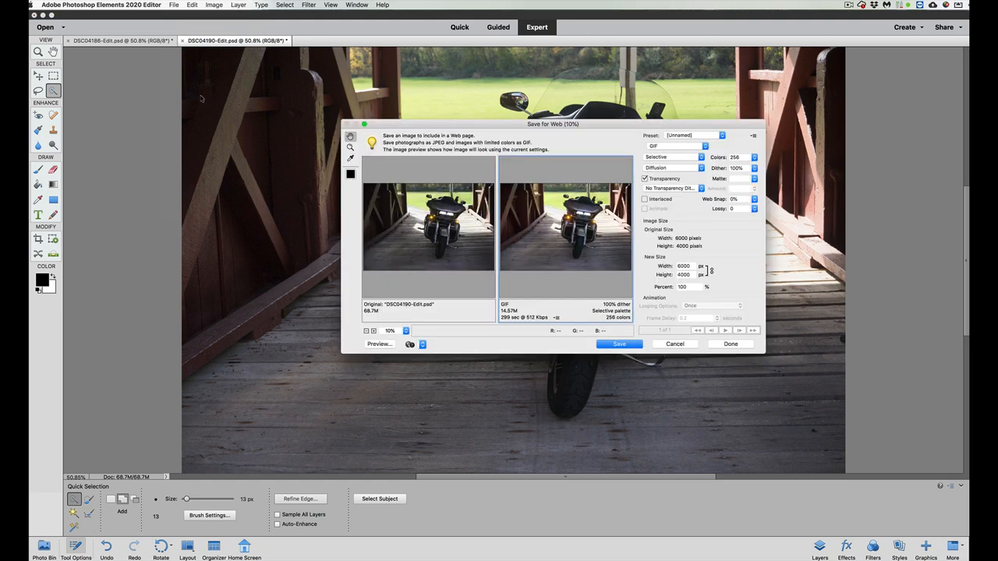
{"action": "mouse_move", "coordinate": [461, 129]}
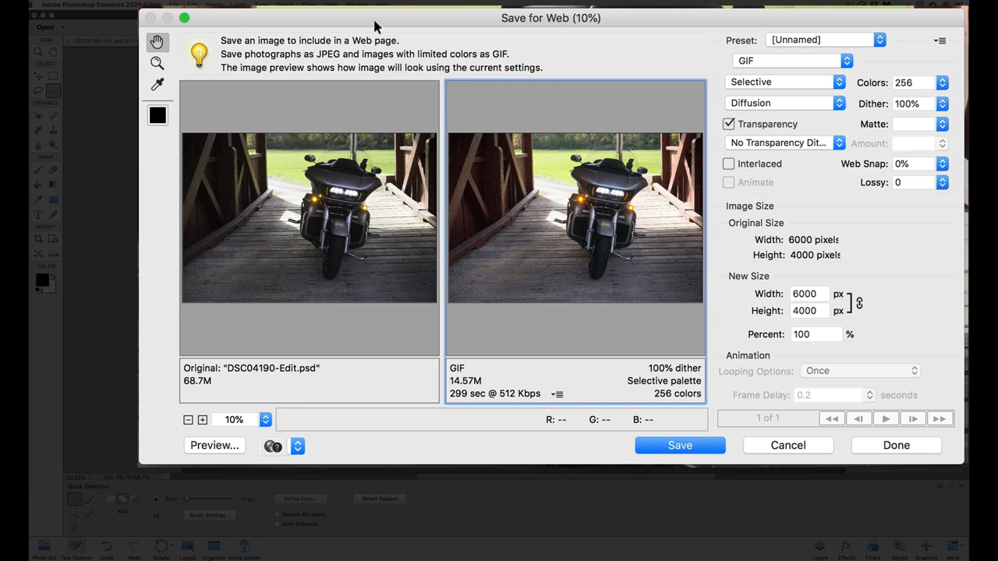
{"action": "mouse_move", "coordinate": [356, 94]}
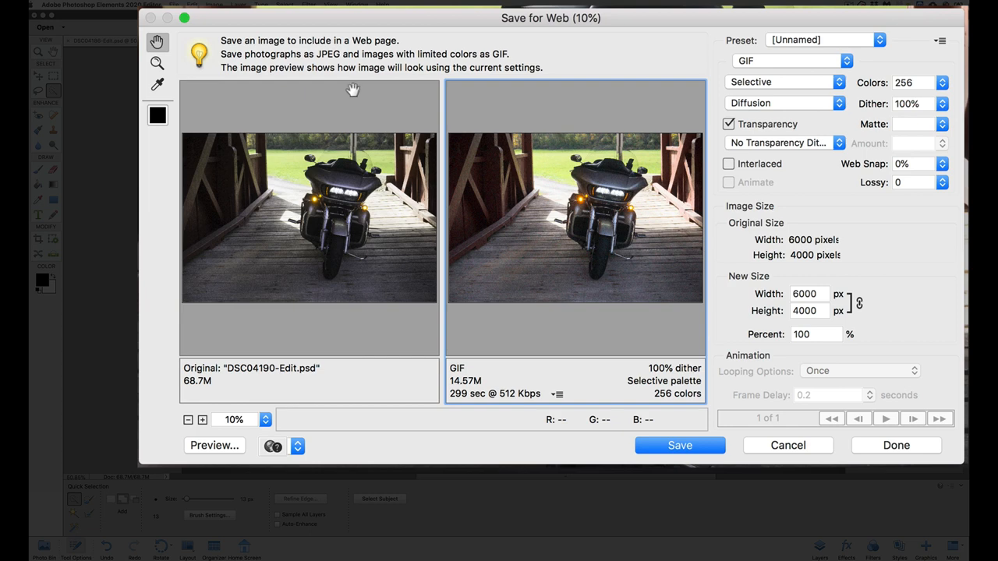
{"action": "mouse_move", "coordinate": [356, 94]}
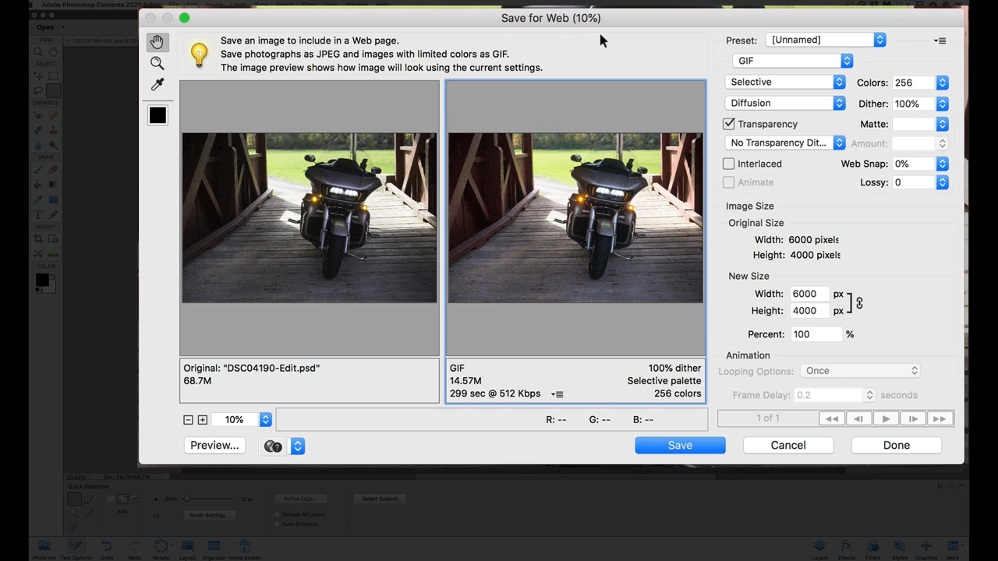
{"action": "left_click", "coordinate": [880, 41]}
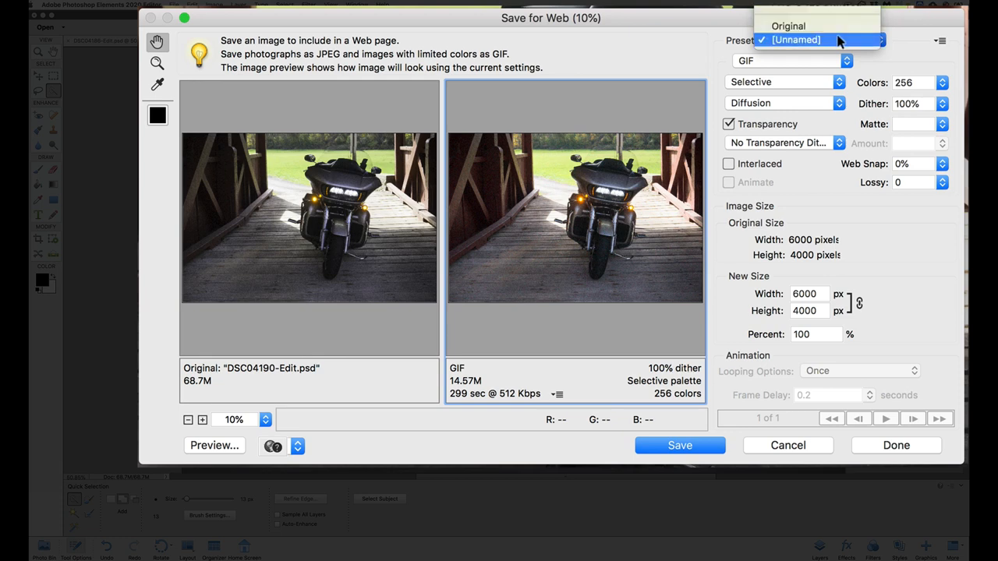
{"action": "left_click", "coordinate": [818, 41]}
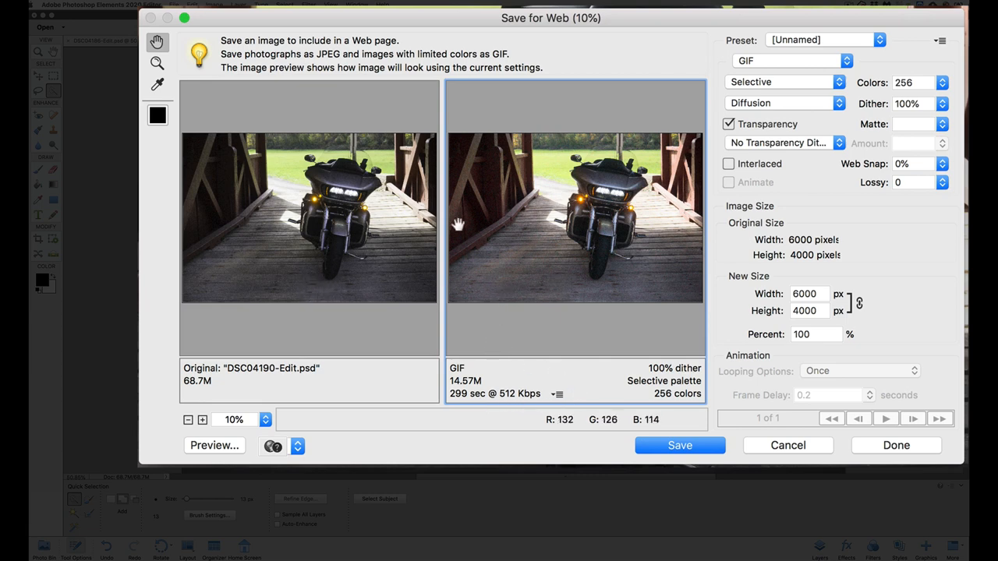
{"action": "mouse_move", "coordinate": [546, 412]}
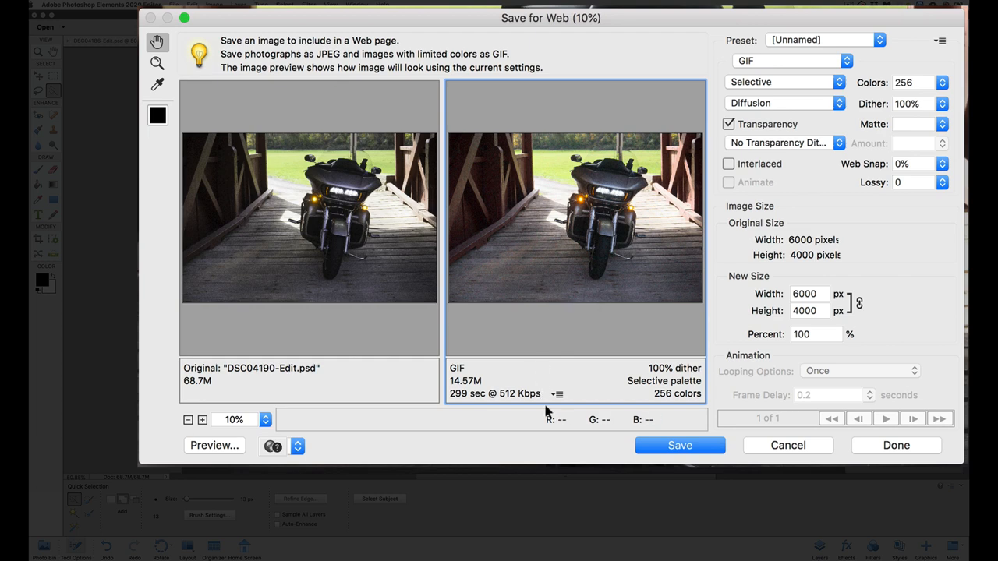
{"action": "mouse_move", "coordinate": [565, 379]}
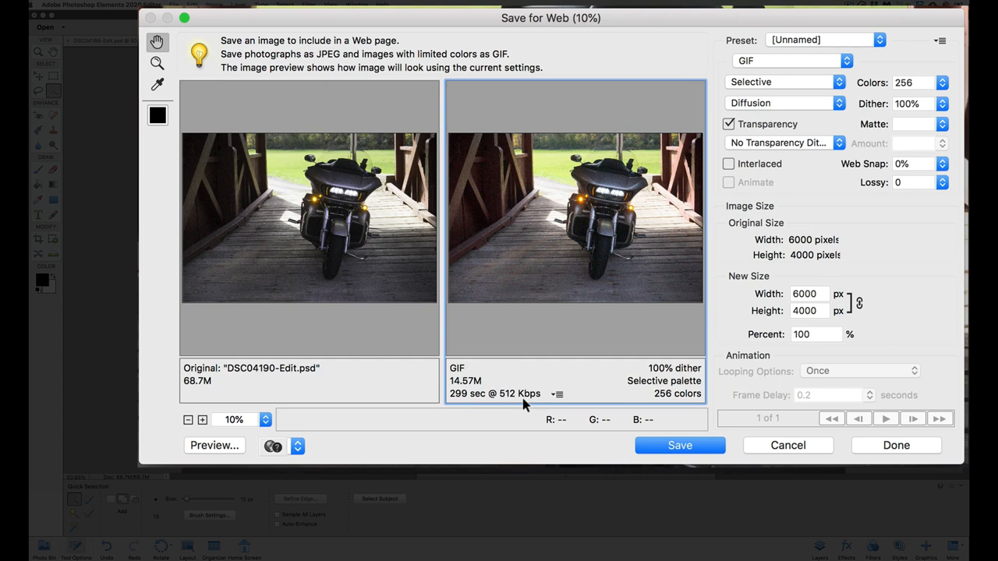
{"action": "mouse_move", "coordinate": [450, 406]}
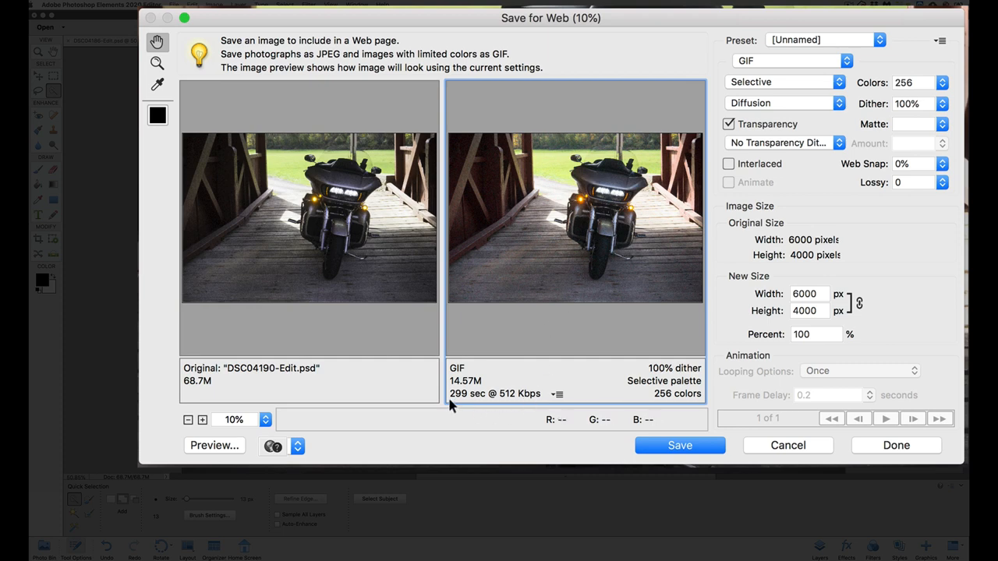
{"action": "mouse_move", "coordinate": [505, 404]}
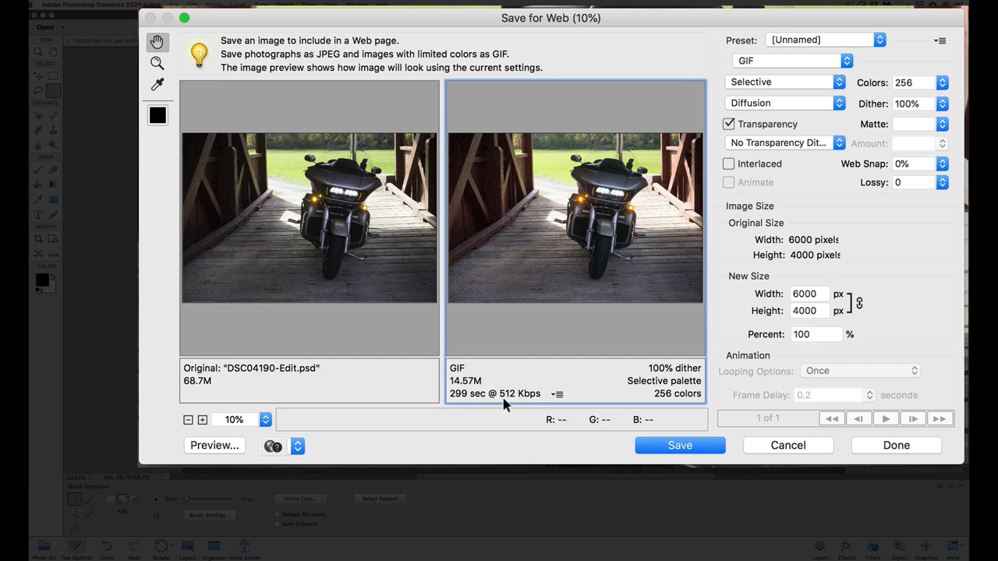
{"action": "mouse_move", "coordinate": [556, 399]}
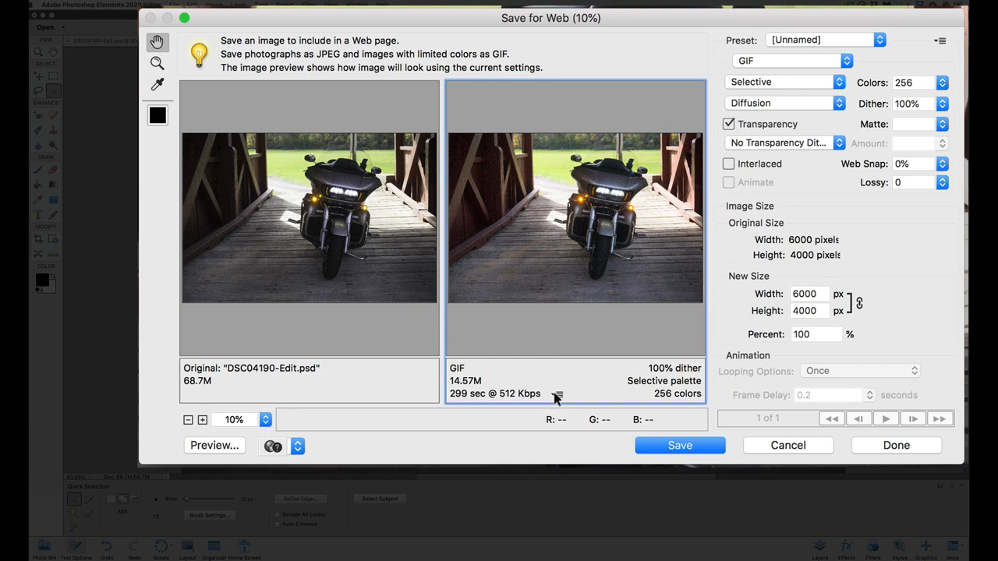
Step: Estimate the 14.57M GIF's download at 56.6 Kbps (about 2701 seconds) and try a browser preview
{"action": "left_click", "coordinate": [559, 393]}
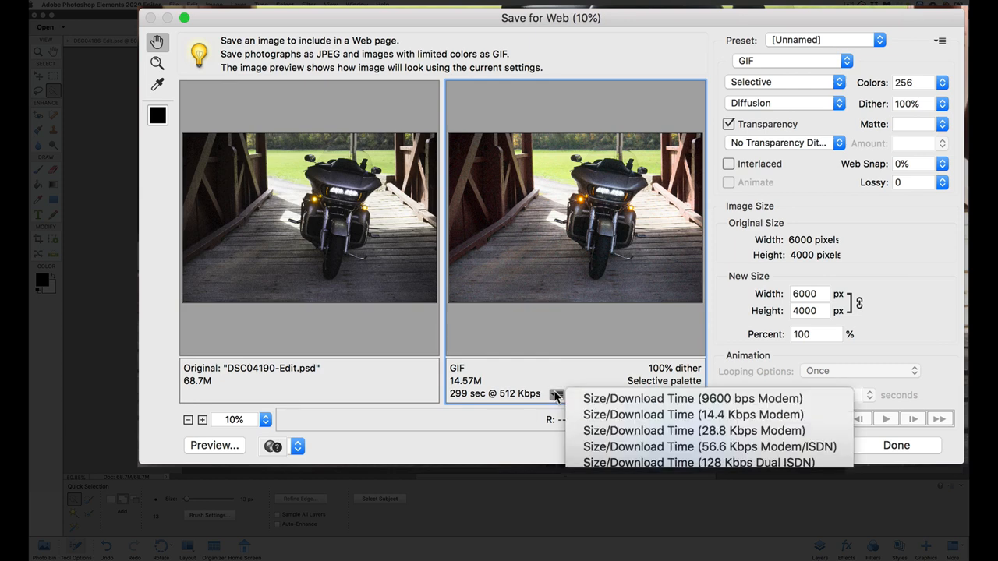
{"action": "mouse_move", "coordinate": [692, 400]}
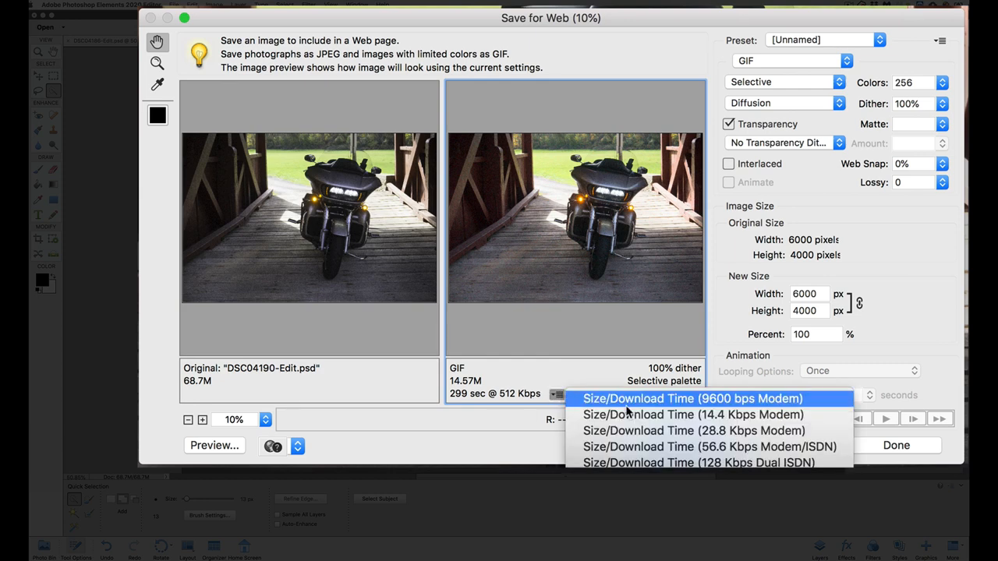
{"action": "mouse_move", "coordinate": [686, 446]}
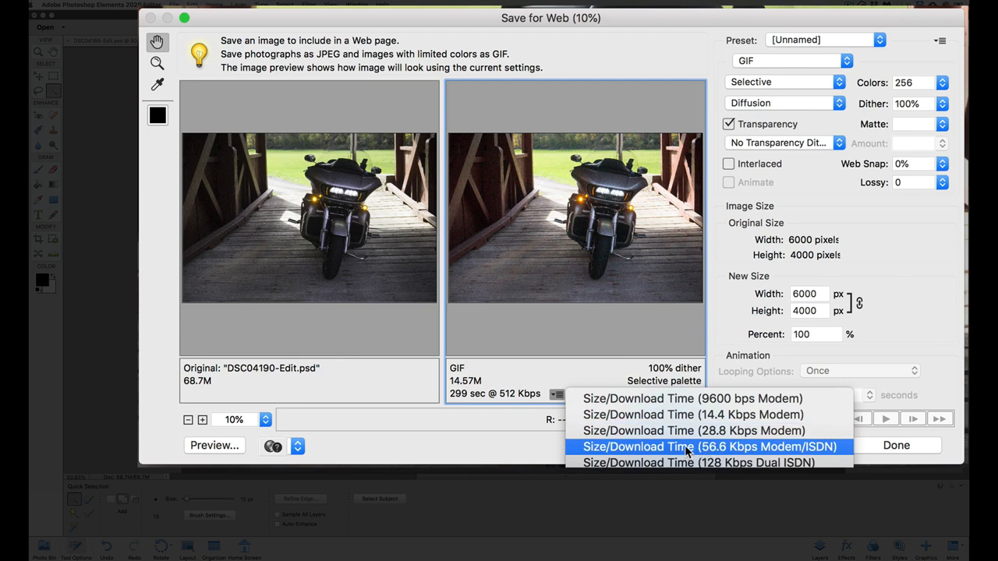
{"action": "left_click", "coordinate": [708, 446]}
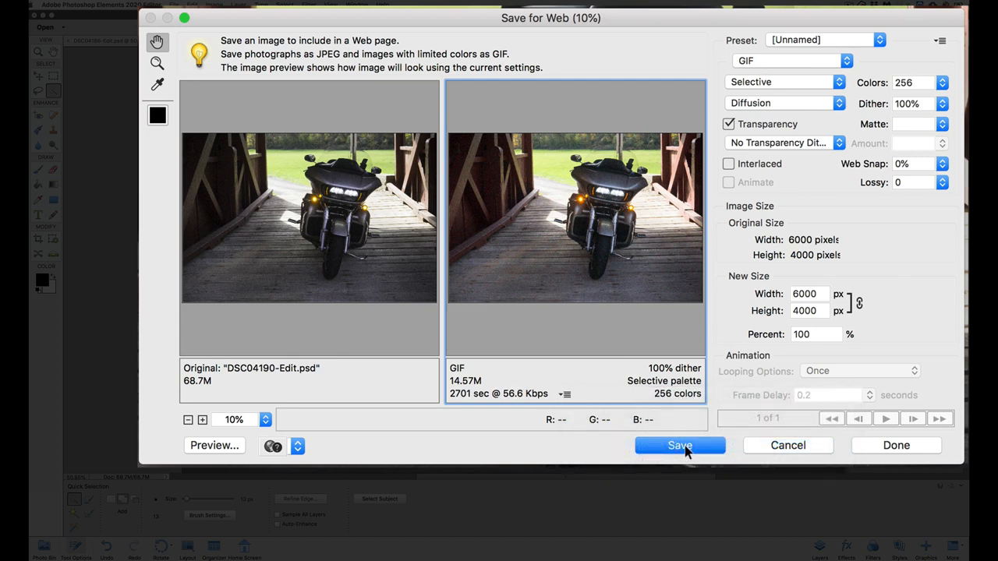
{"action": "mouse_move", "coordinate": [621, 403]}
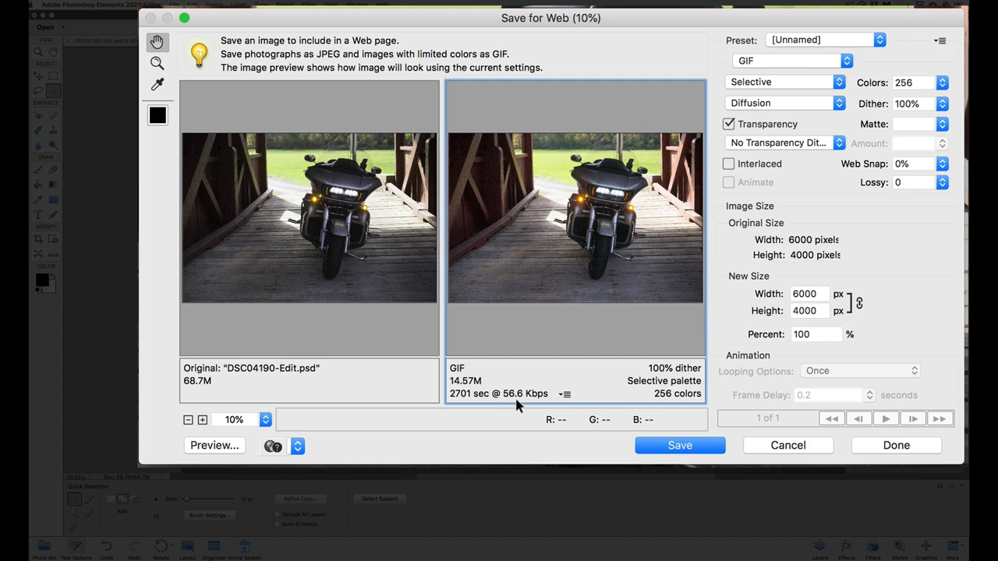
{"action": "mouse_move", "coordinate": [518, 406]}
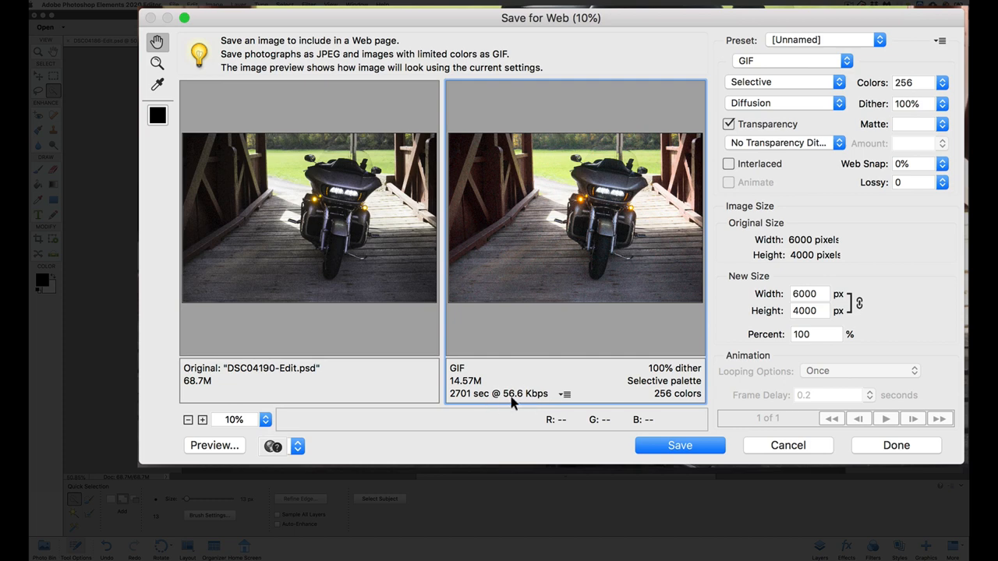
{"action": "mouse_move", "coordinate": [455, 404]}
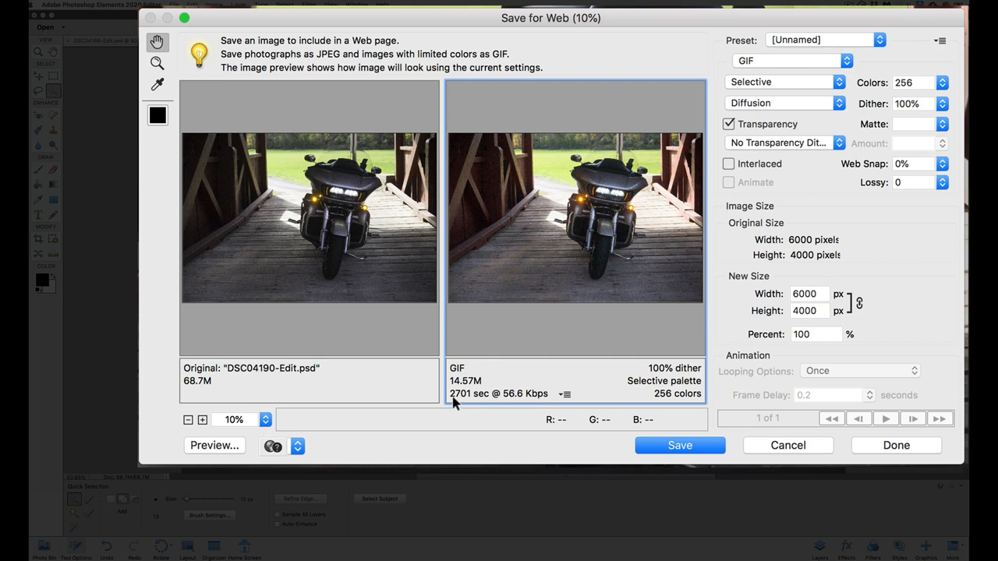
{"action": "mouse_move", "coordinate": [480, 402]}
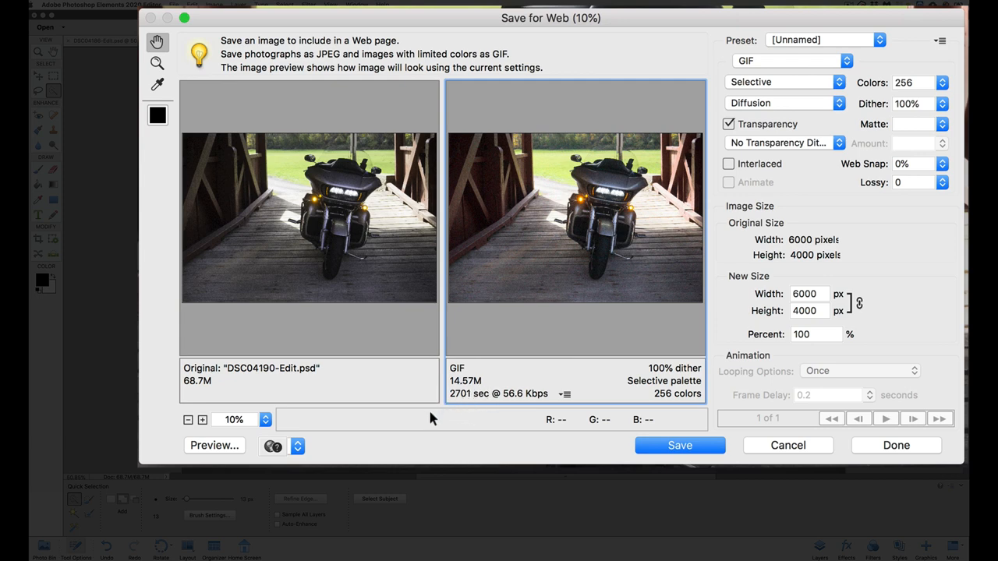
{"action": "mouse_move", "coordinate": [216, 447]}
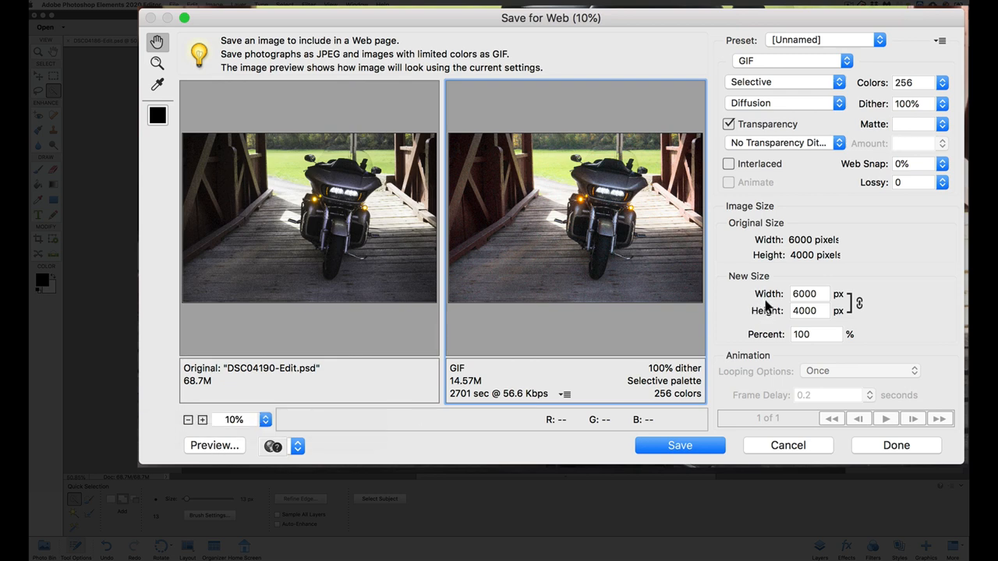
{"action": "mouse_move", "coordinate": [852, 225]}
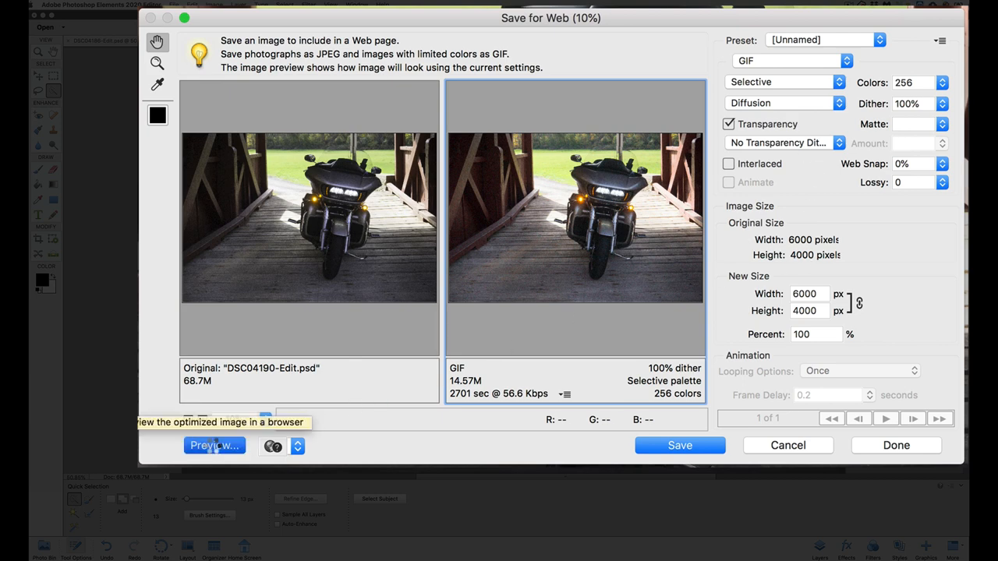
{"action": "left_click", "coordinate": [215, 446]}
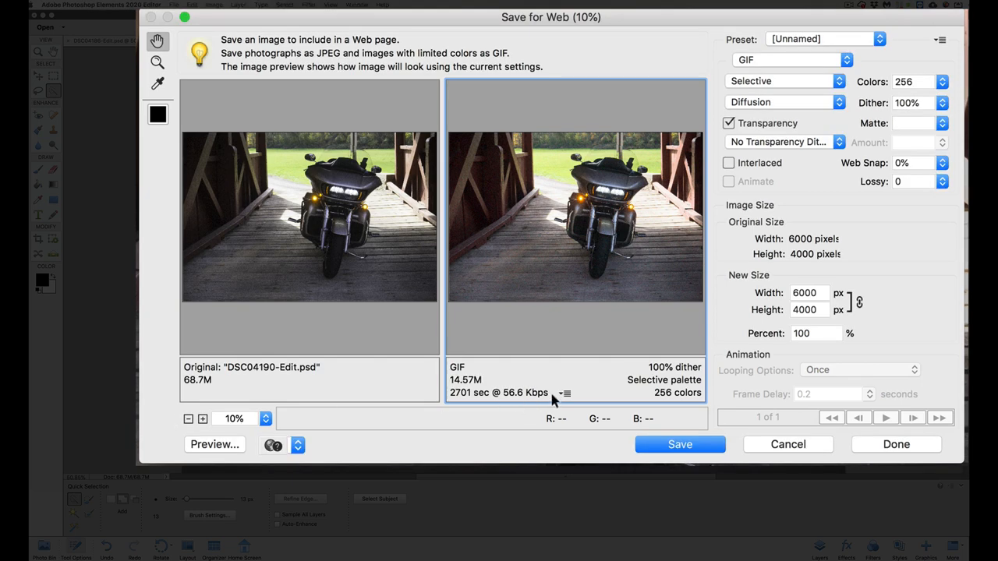
Step: Switch the download estimate to a 14.4 Kbps modem, showing about 10,612 seconds
{"action": "left_click", "coordinate": [565, 393]}
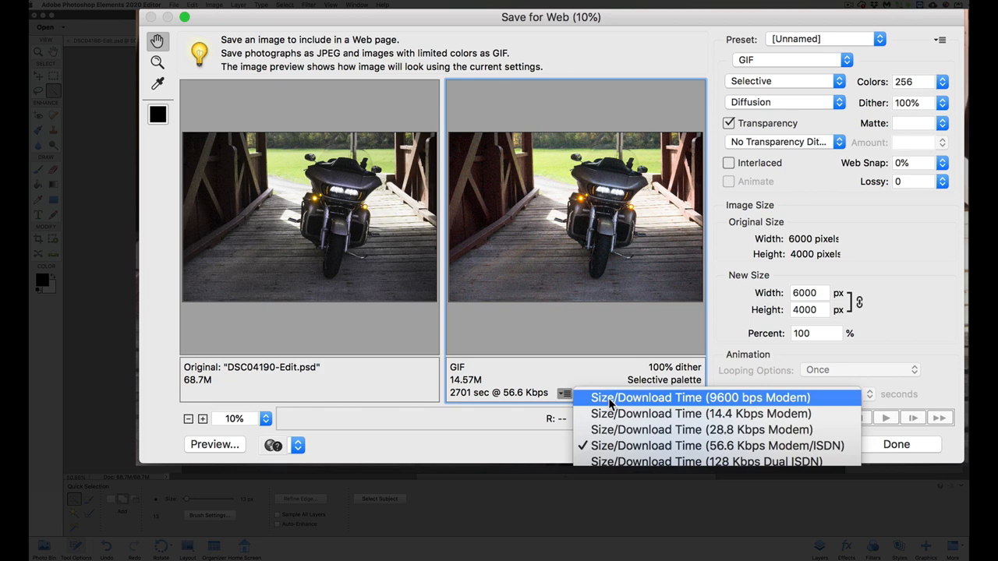
{"action": "left_click", "coordinate": [702, 413]}
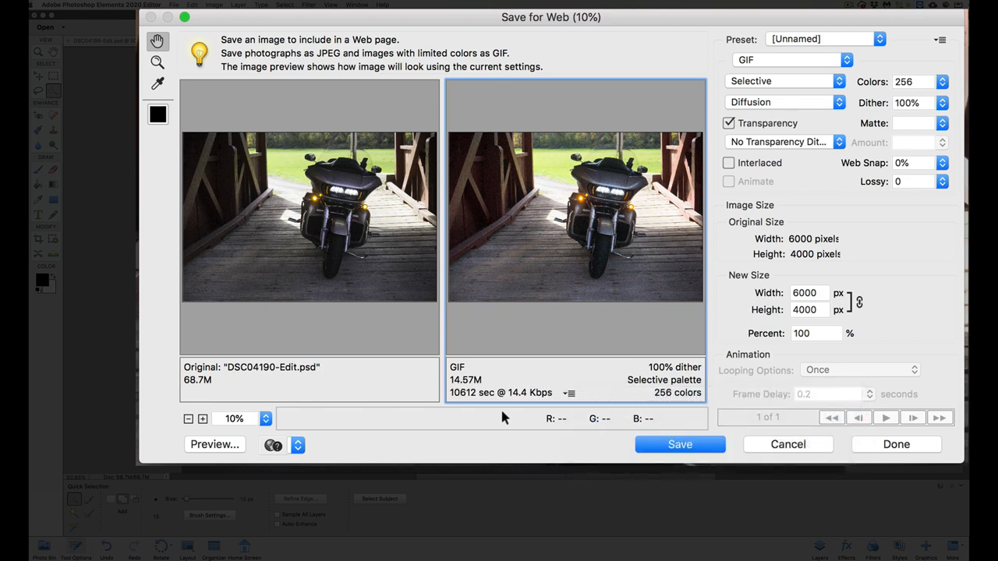
{"action": "mouse_move", "coordinate": [471, 402]}
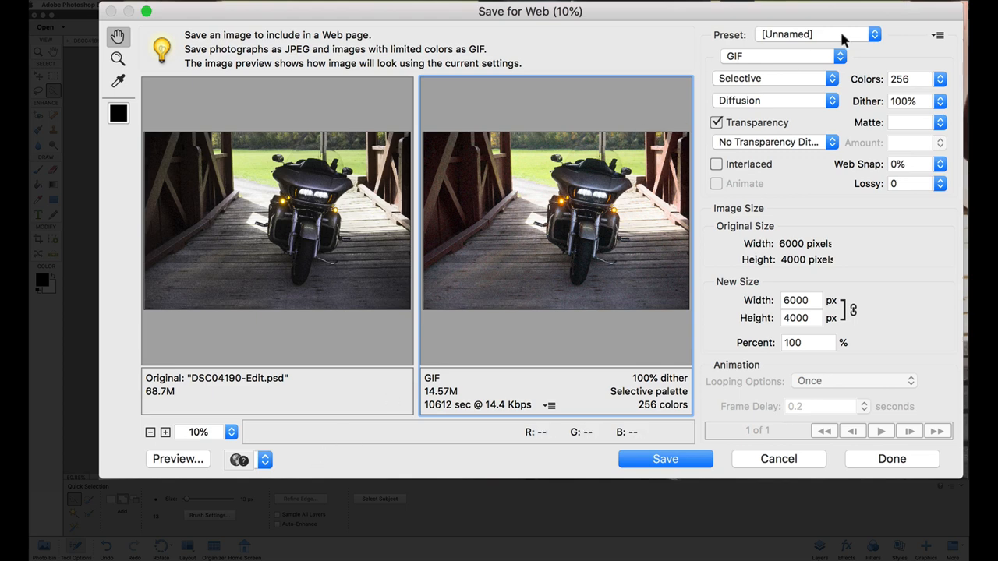
Step: Apply the JPEG Medium preset (quality 30) and estimate its 1.948M download at 2 Mbps
{"action": "left_click", "coordinate": [874, 34]}
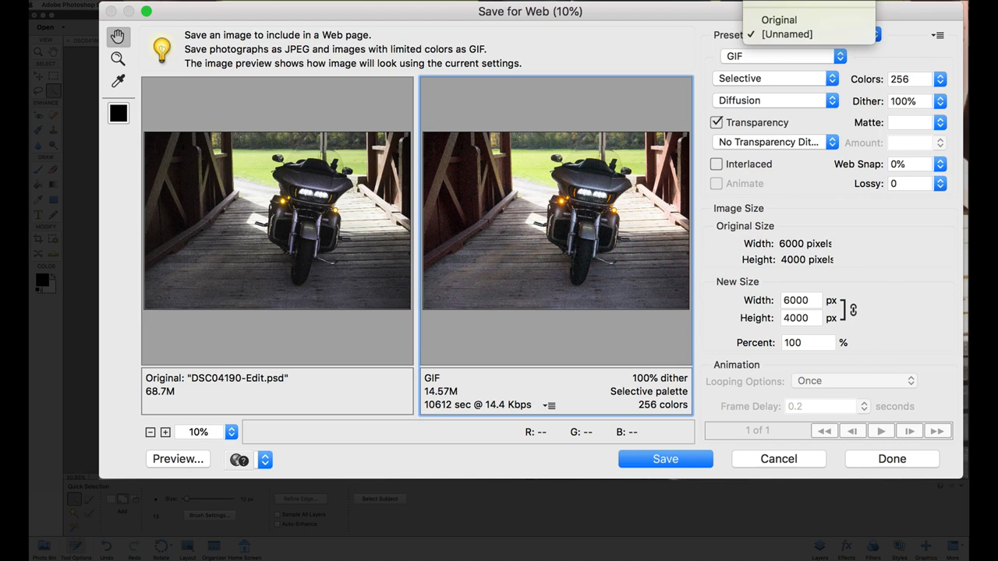
{"action": "left_click", "coordinate": [799, 34]}
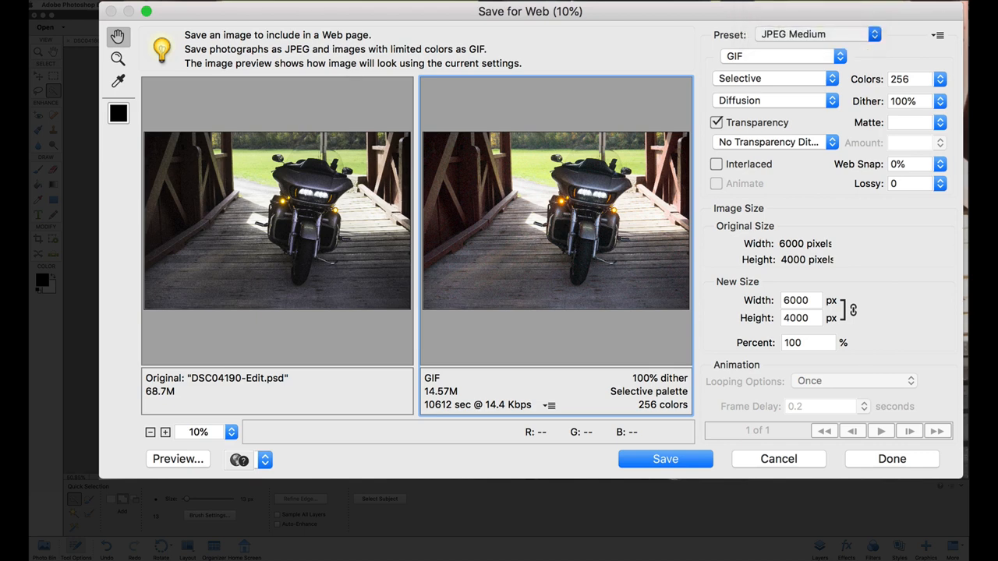
{"action": "left_click", "coordinate": [783, 57]}
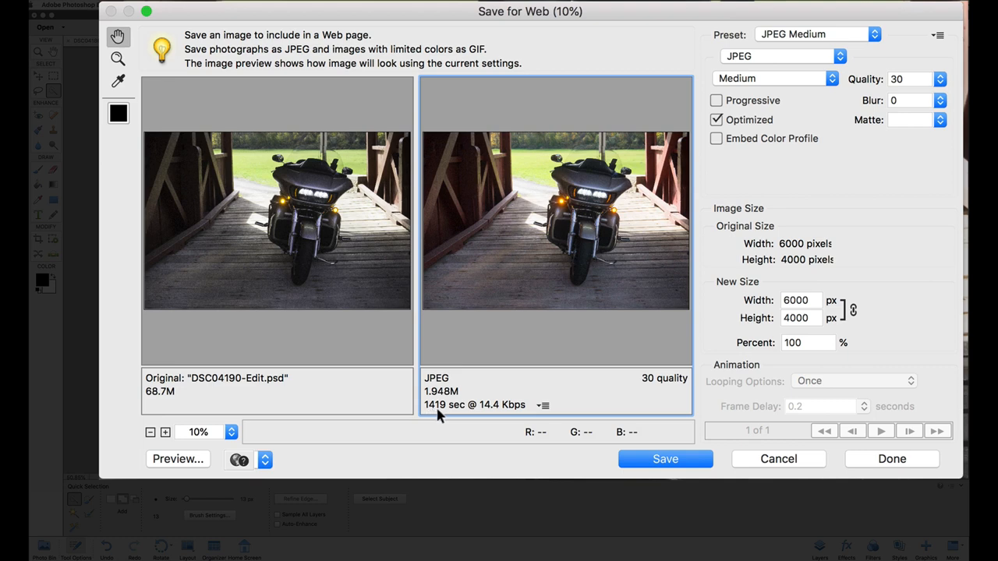
{"action": "mouse_move", "coordinate": [446, 414]}
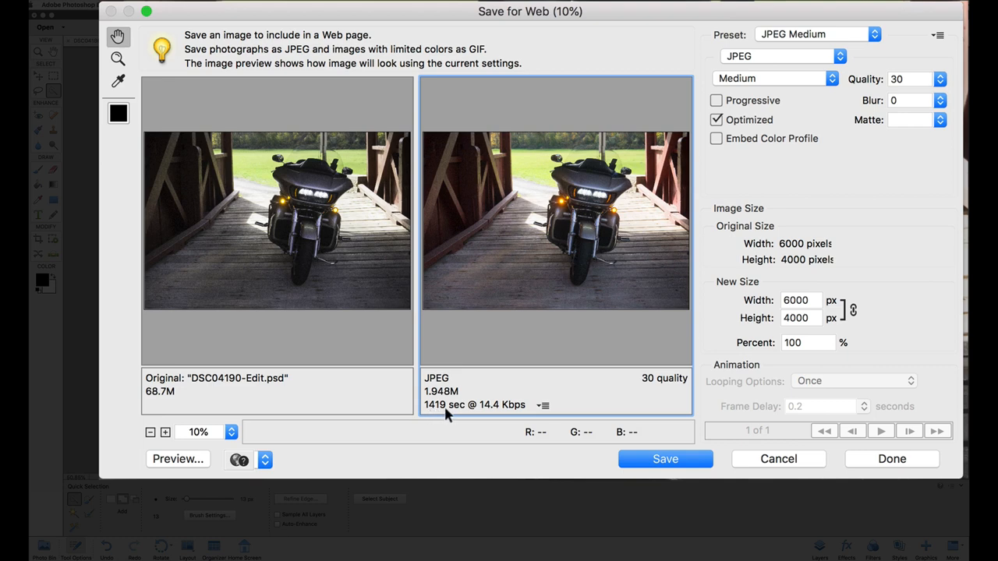
{"action": "left_click", "coordinate": [543, 406]}
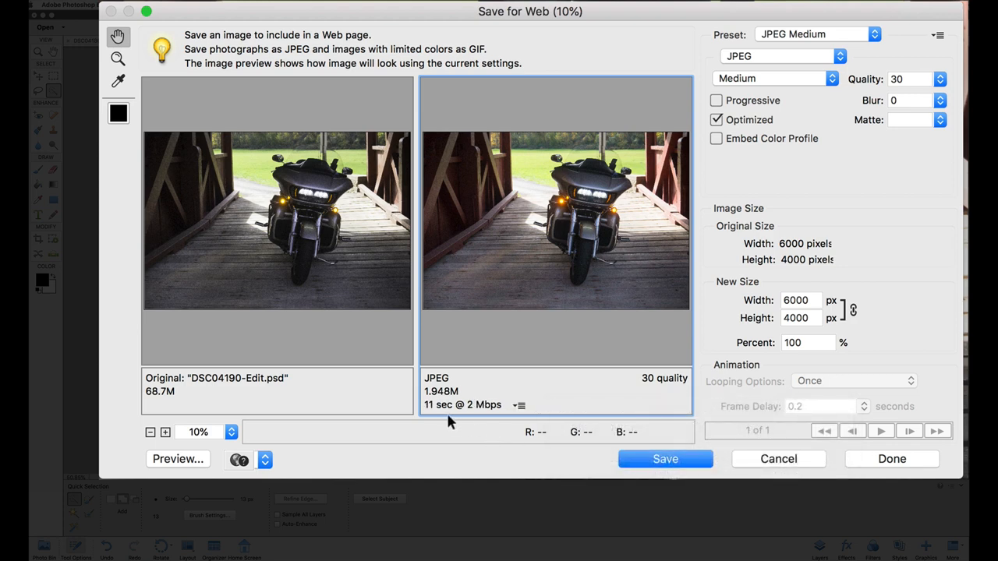
{"action": "left_click", "coordinate": [519, 405]}
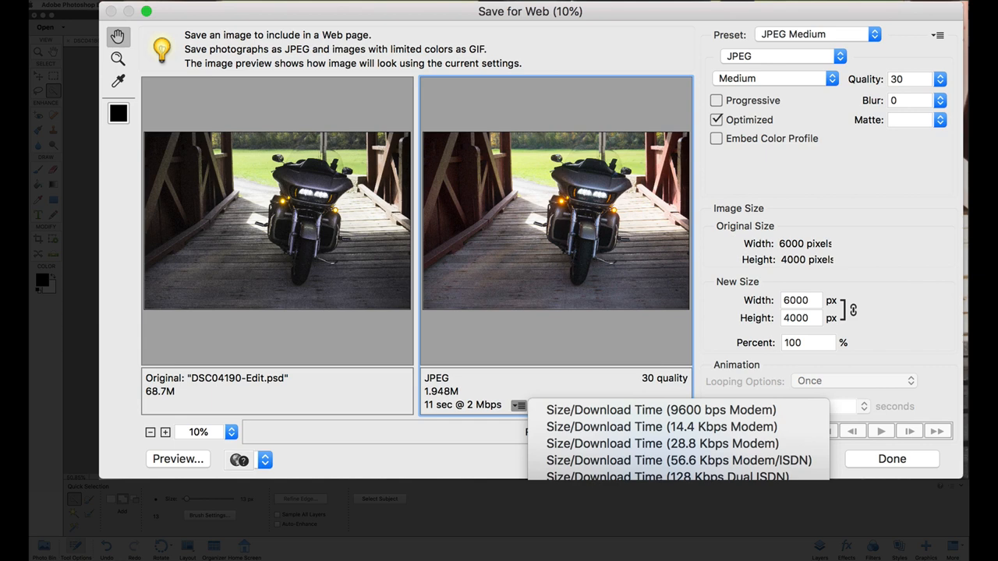
{"action": "left_click", "coordinate": [680, 461]}
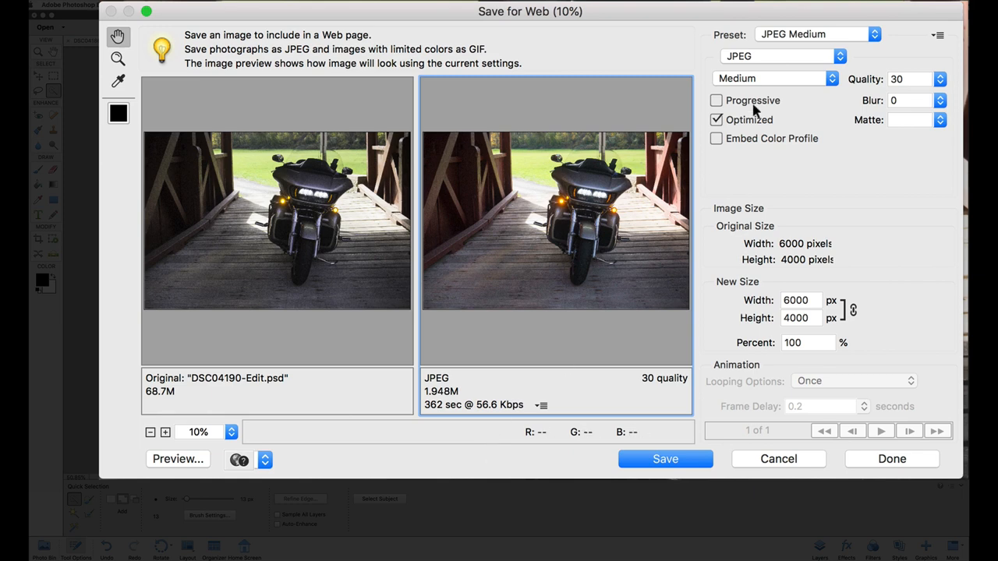
{"action": "left_click", "coordinate": [817, 34]}
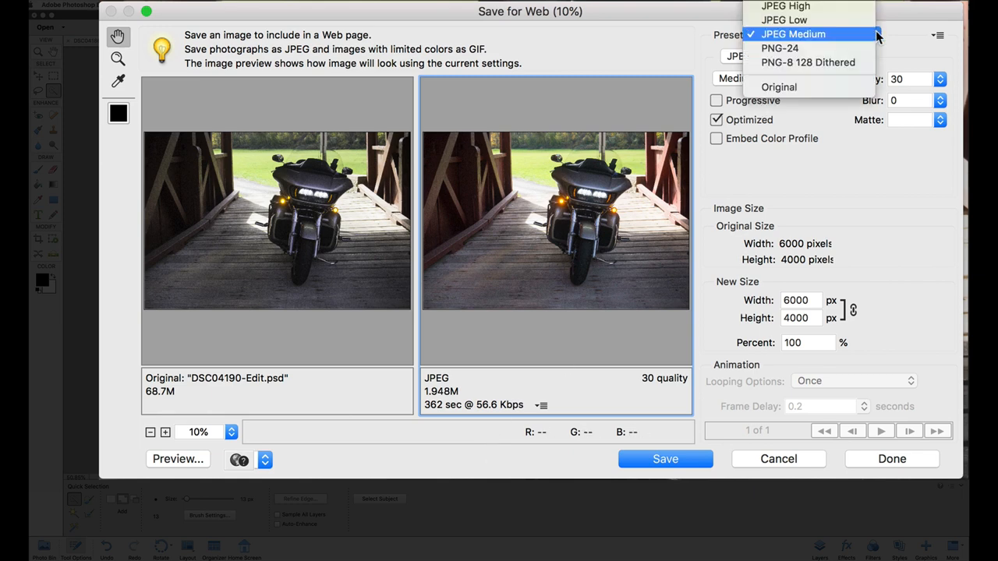
{"action": "left_click", "coordinate": [786, 6]}
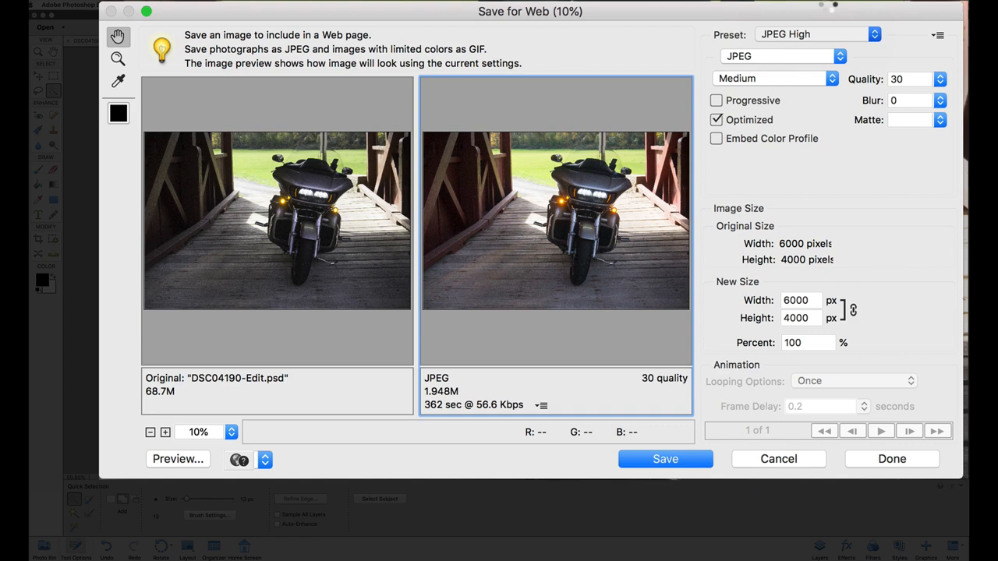
{"action": "left_click", "coordinate": [772, 78]}
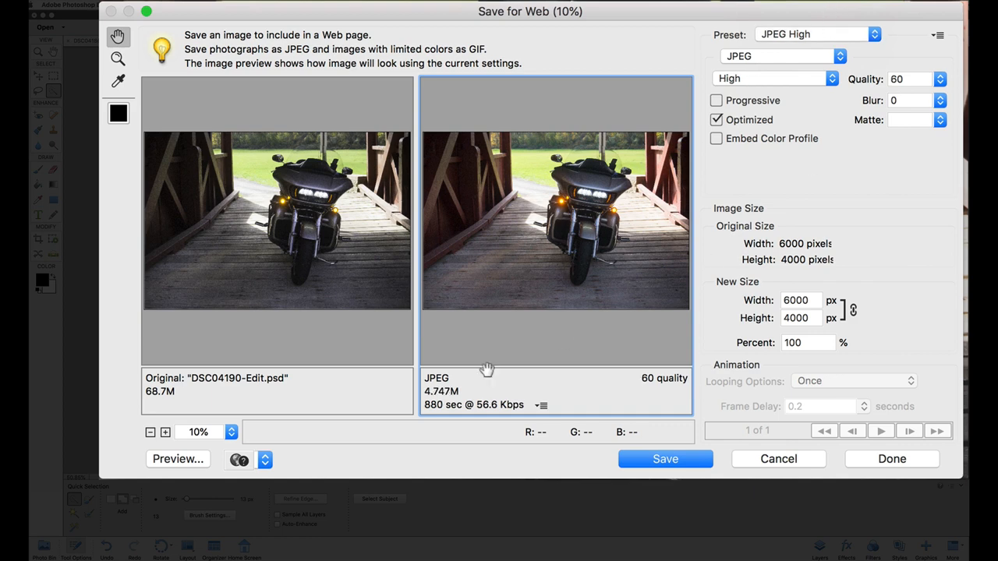
{"action": "mouse_move", "coordinate": [499, 420]}
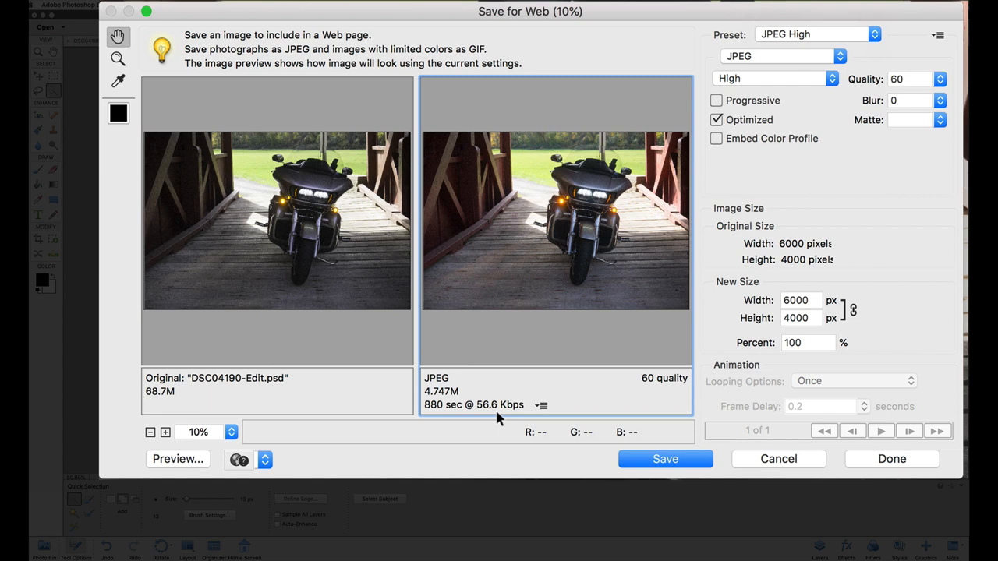
{"action": "mouse_move", "coordinate": [761, 319]}
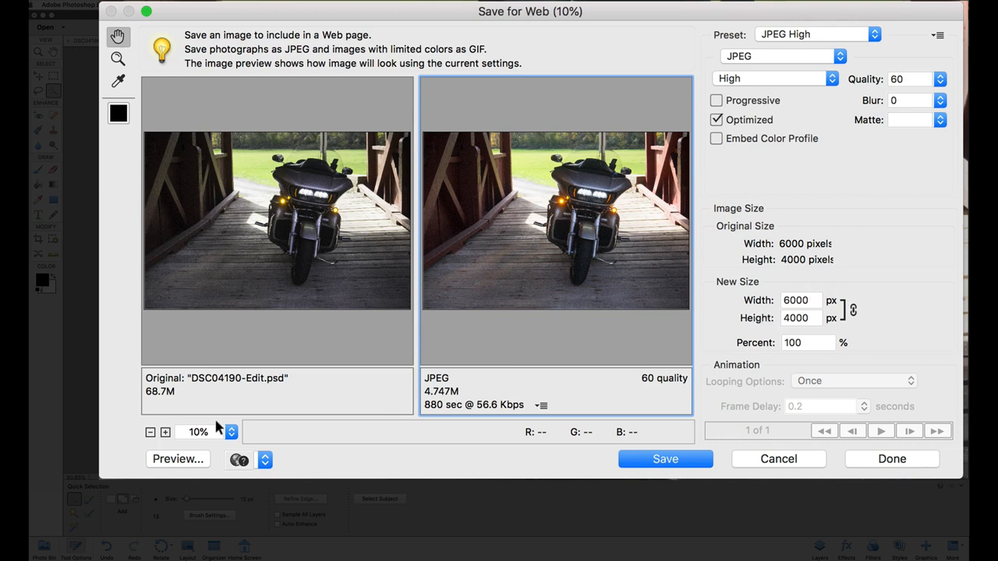
{"action": "left_click", "coordinate": [178, 458]}
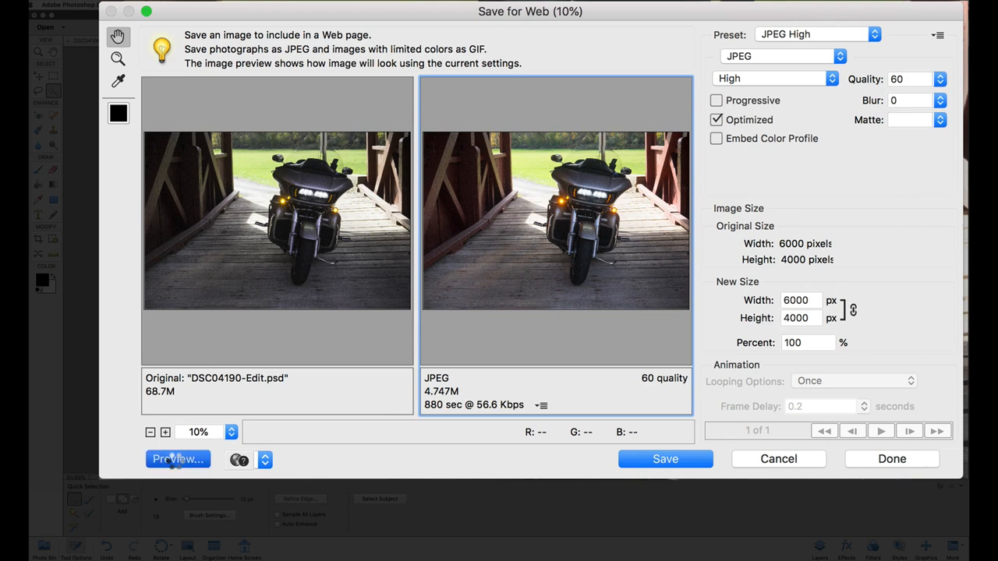
{"action": "left_click", "coordinate": [178, 459]}
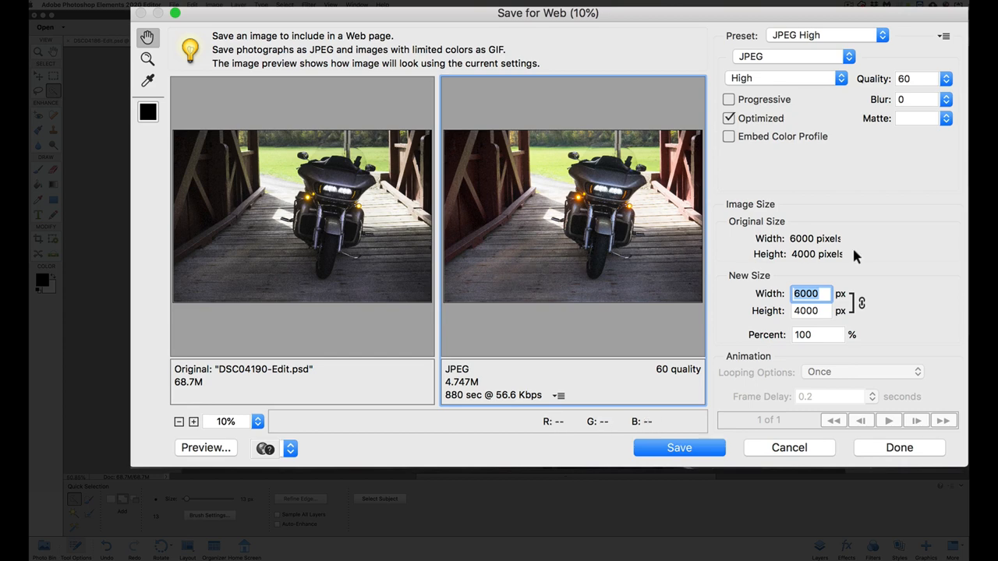
{"action": "mouse_move", "coordinate": [864, 285]}
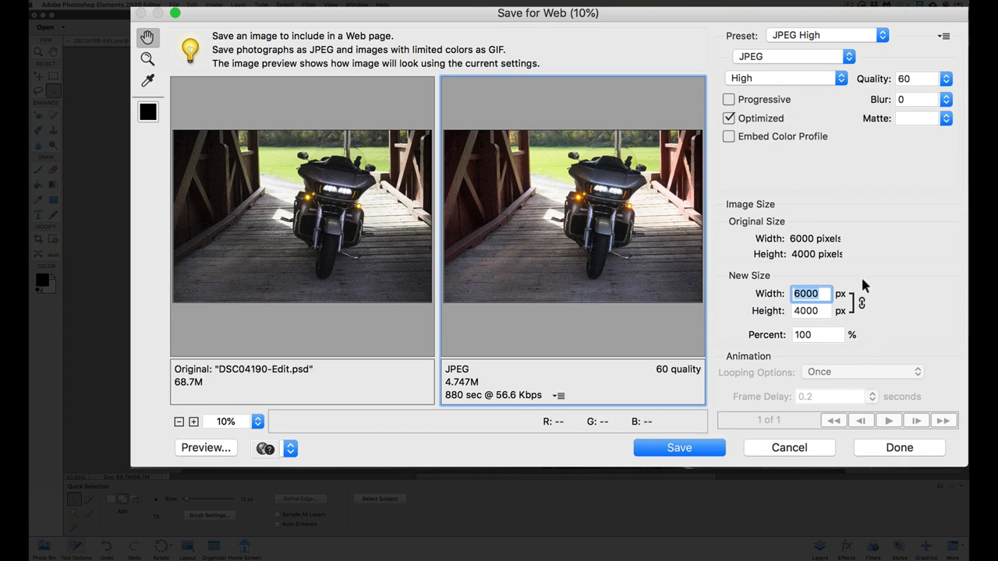
{"action": "mouse_move", "coordinate": [871, 278]}
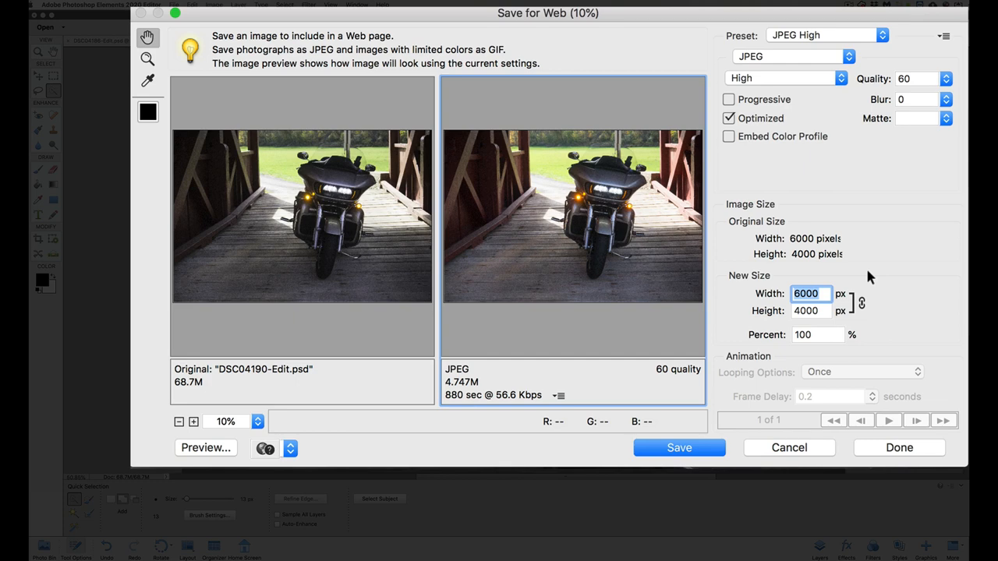
Step: Set the New Size width to 800 px so the height becomes 533 px
{"action": "type", "text": "800"}
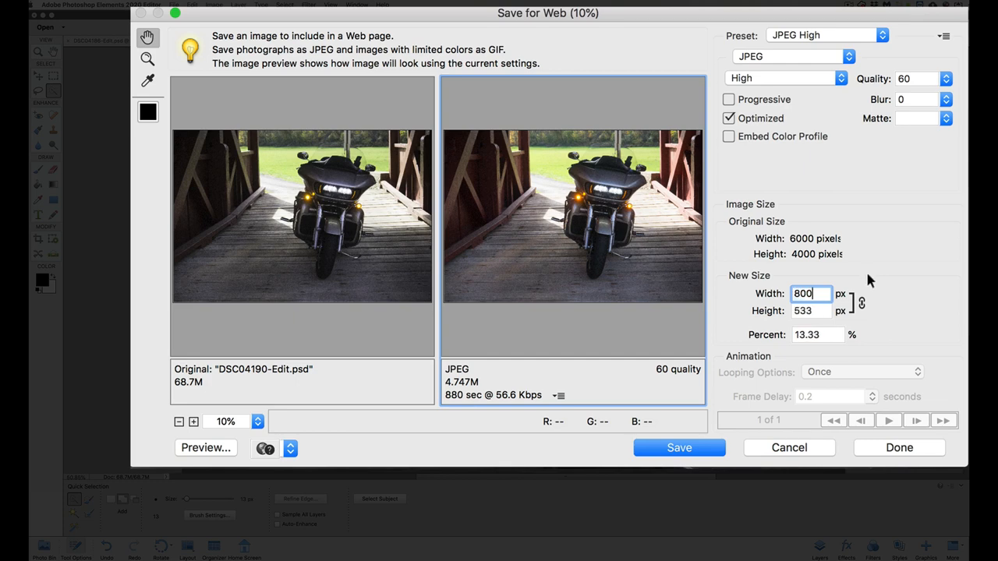
{"action": "mouse_move", "coordinate": [886, 318]}
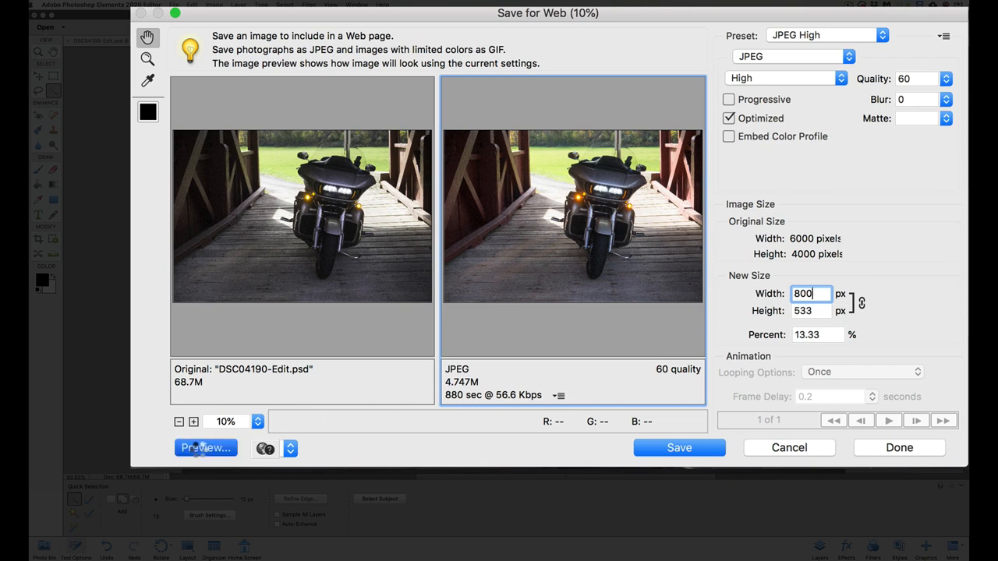
Step: Preview the 800×533 JPEG (84.87K) in Chrome, inspect its HTML, and return to Photoshop Elements
{"action": "left_click", "coordinate": [206, 447]}
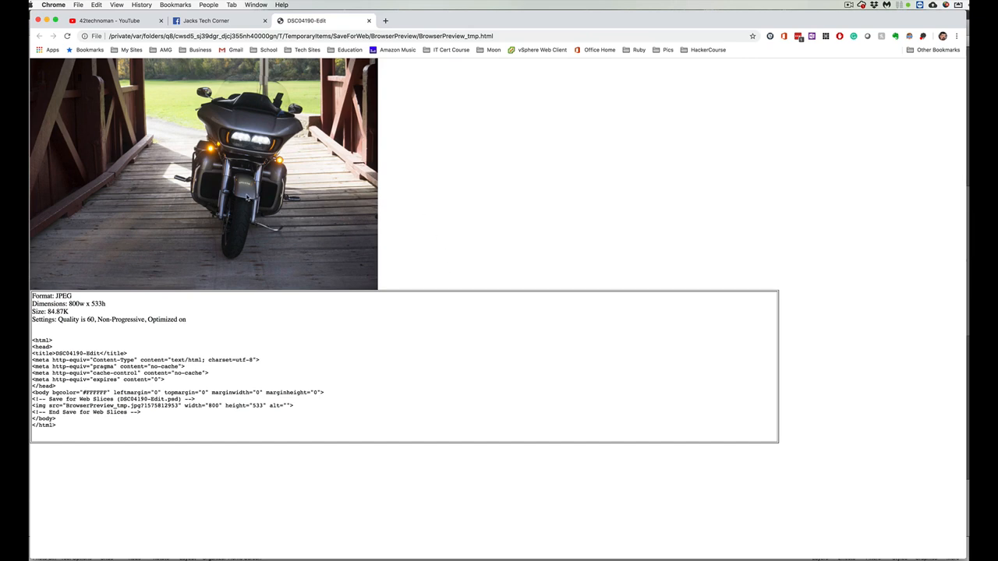
{"action": "mouse_move", "coordinate": [181, 316]}
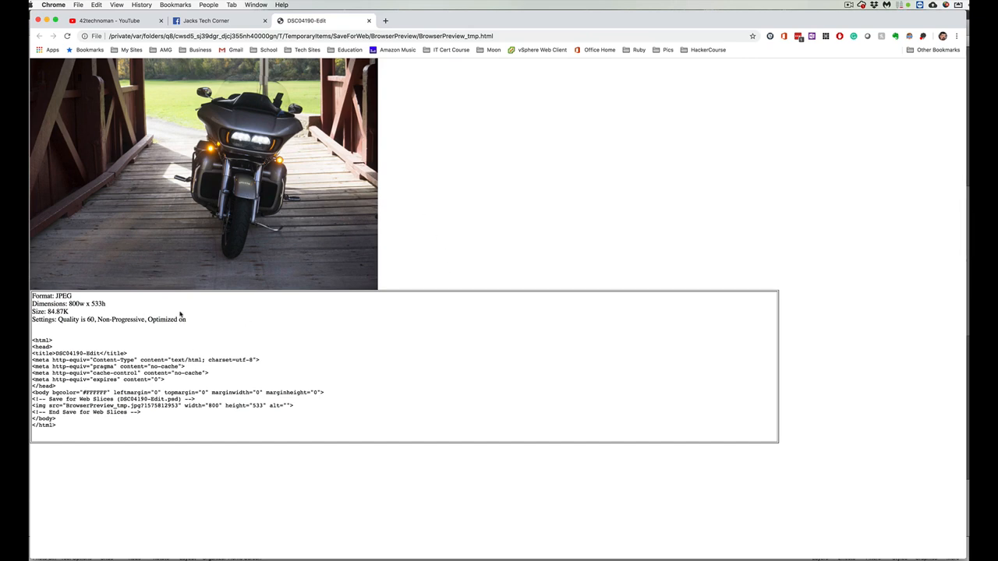
{"action": "mouse_move", "coordinate": [106, 393]}
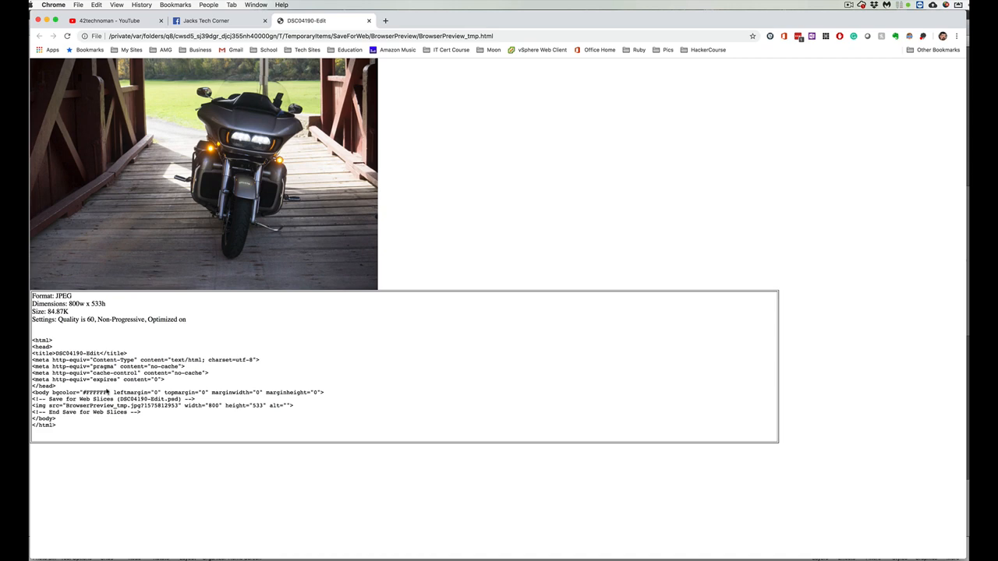
{"action": "double_click", "coordinate": [44, 424]}
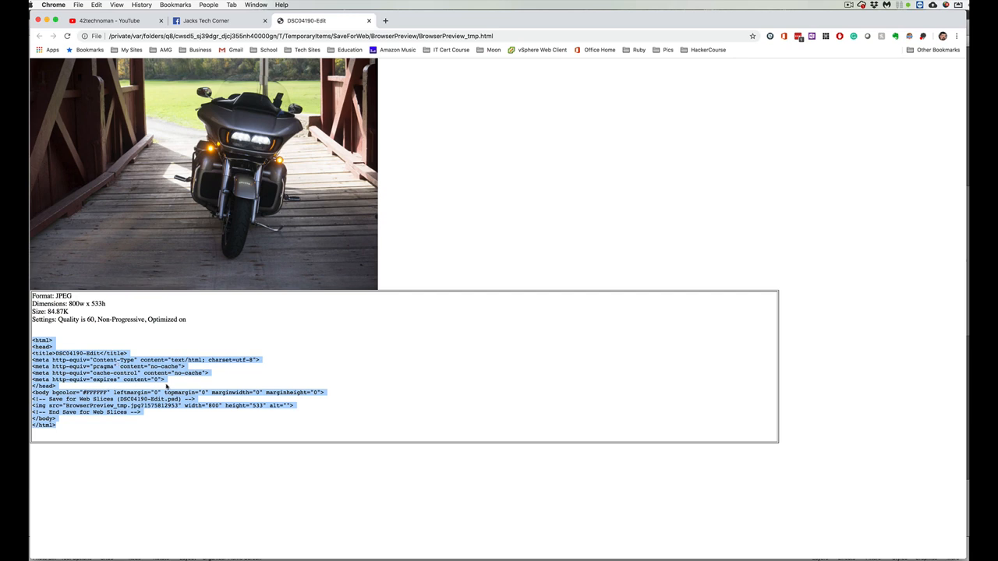
{"action": "left_click", "coordinate": [118, 399]}
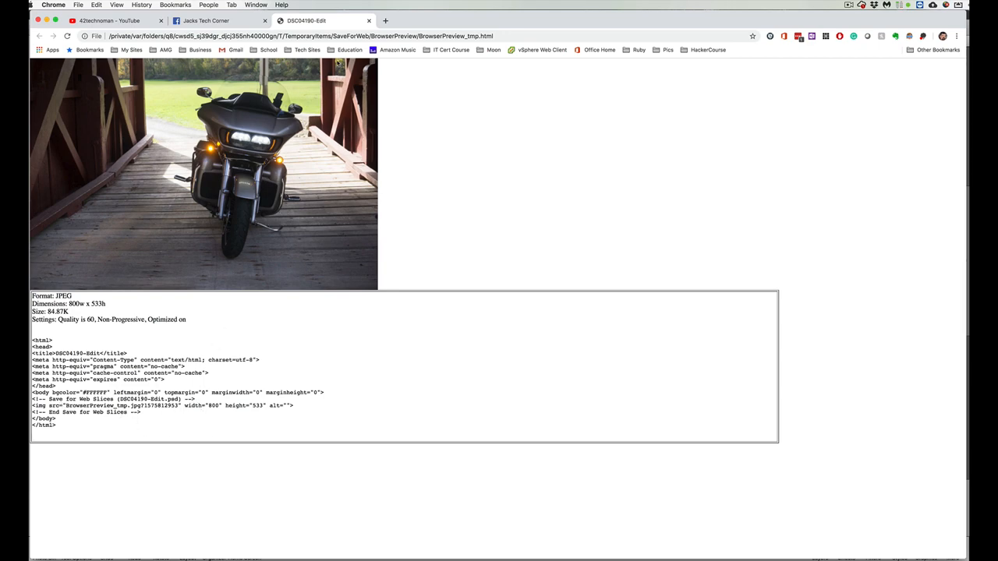
{"action": "left_click", "coordinate": [218, 20]}
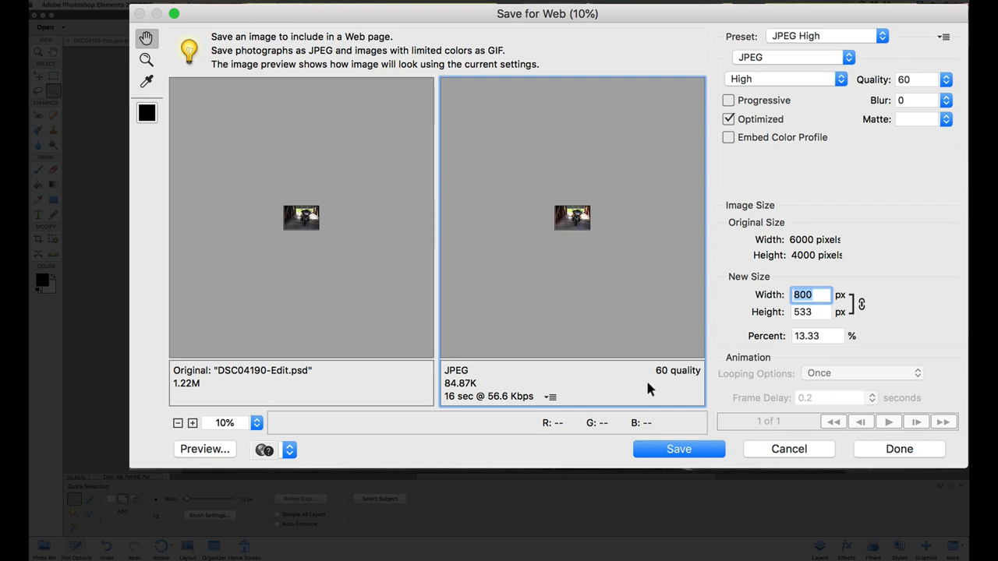
{"action": "mouse_move", "coordinate": [687, 379]}
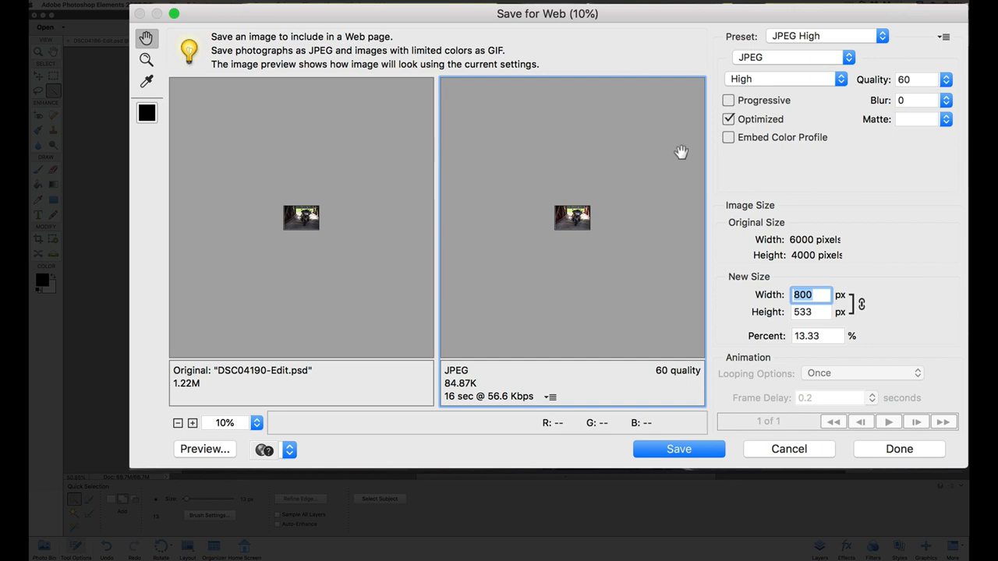
Step: Raise the JPEG to Maximum quality 100 and preview it in the browser
{"action": "left_click", "coordinate": [945, 79]}
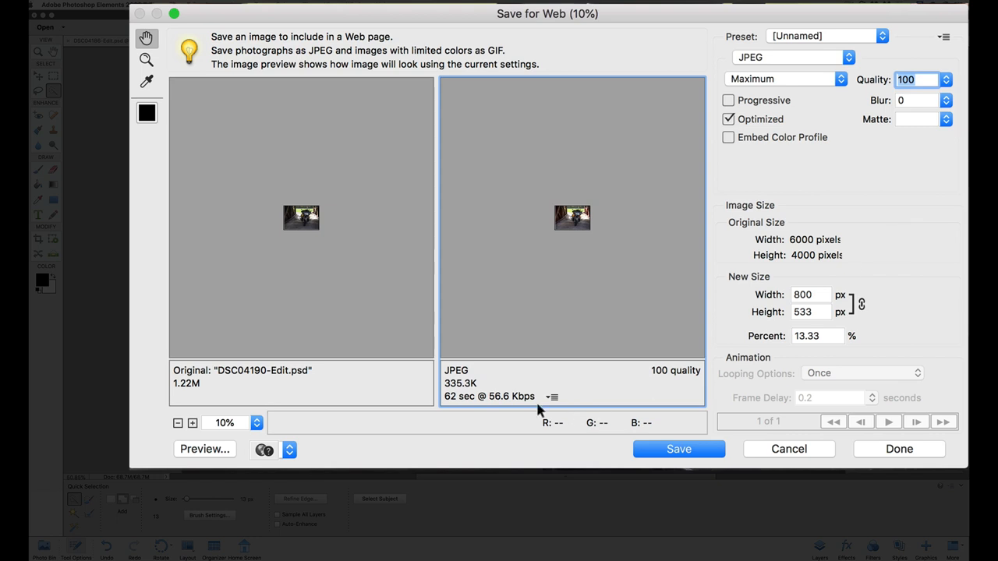
{"action": "mouse_move", "coordinate": [499, 407]}
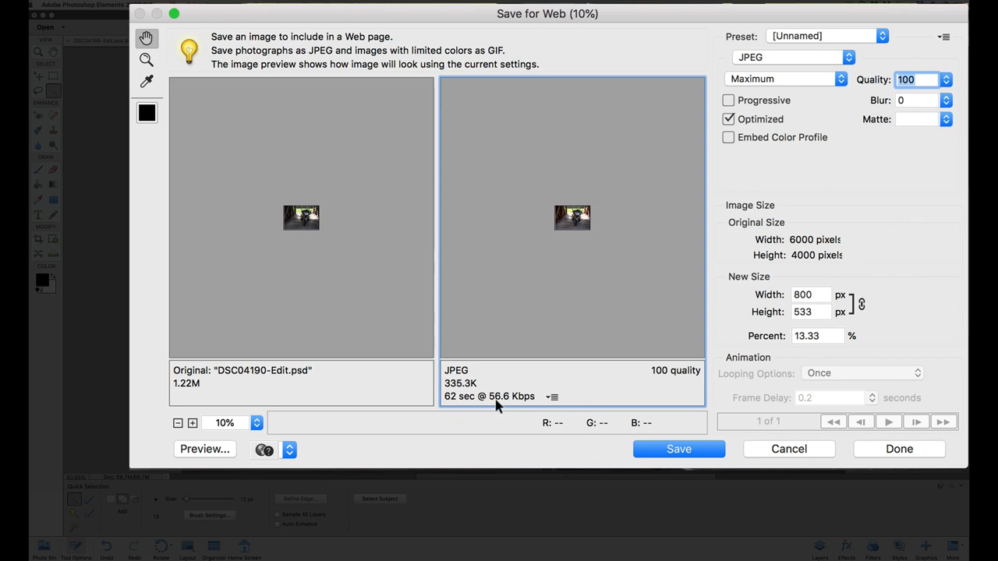
{"action": "mouse_move", "coordinate": [206, 449]}
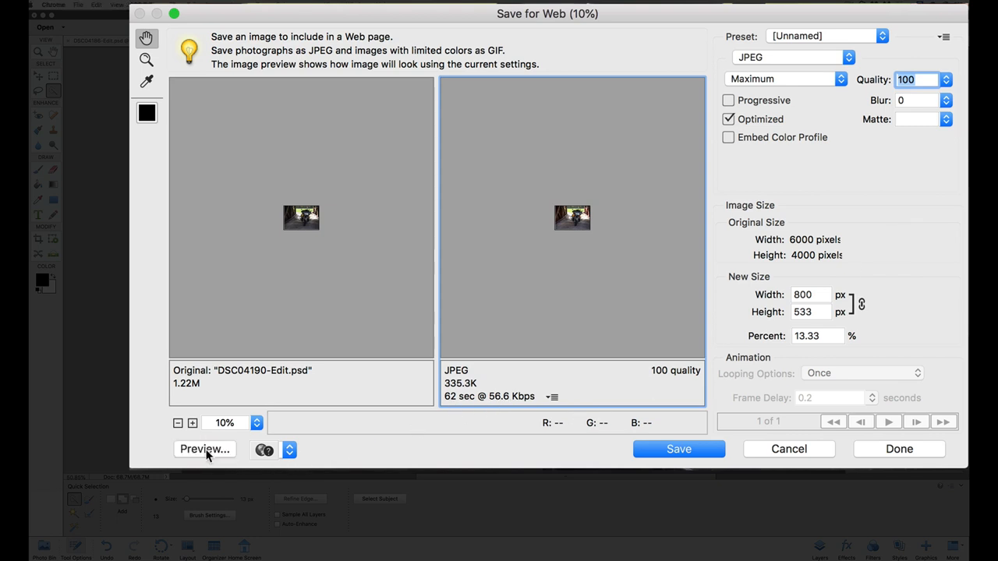
{"action": "left_click", "coordinate": [204, 449]}
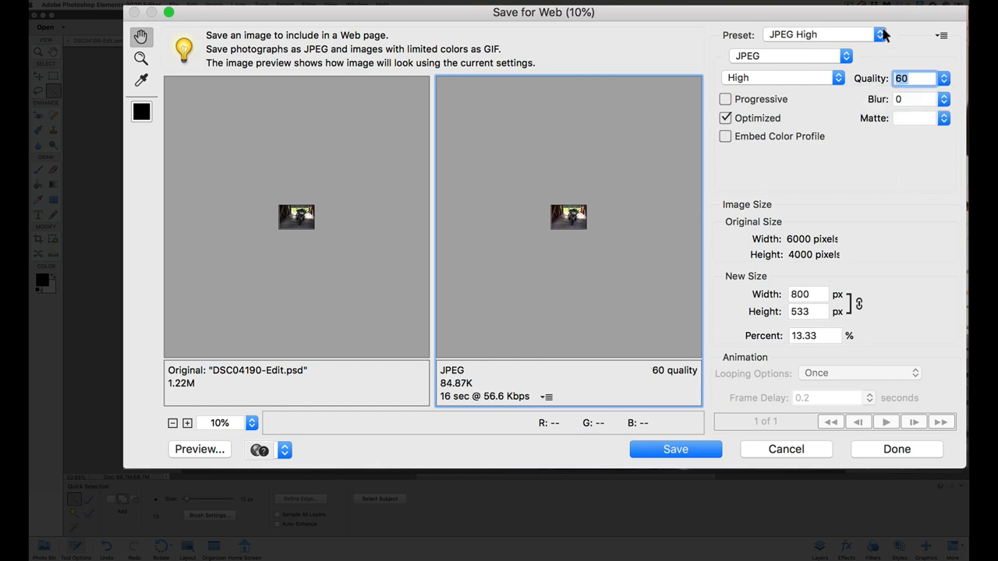
Step: Choose the GIF 32 Dithered export preset and preview the 101.5K result in the browser
{"action": "left_click", "coordinate": [883, 34]}
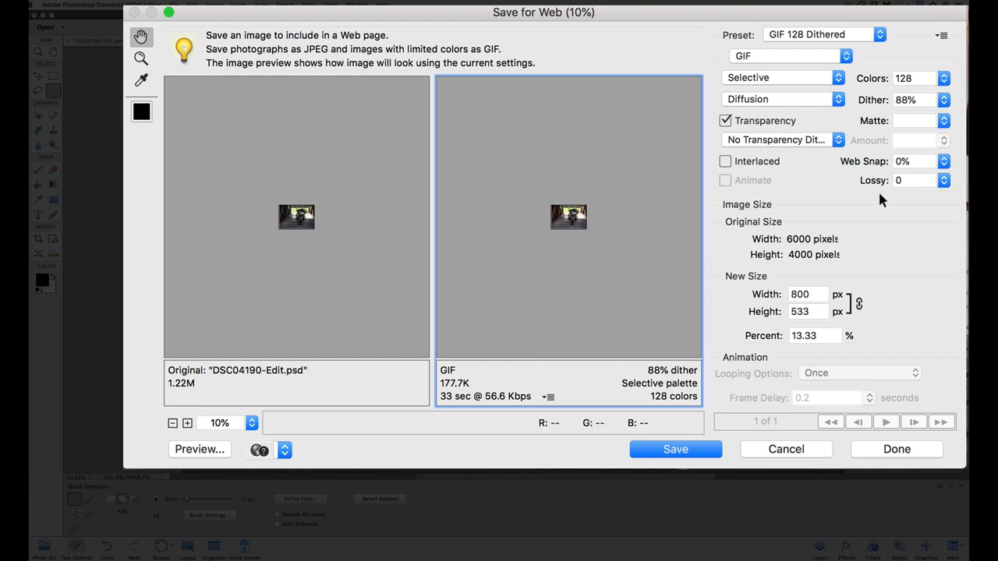
{"action": "mouse_move", "coordinate": [709, 282]}
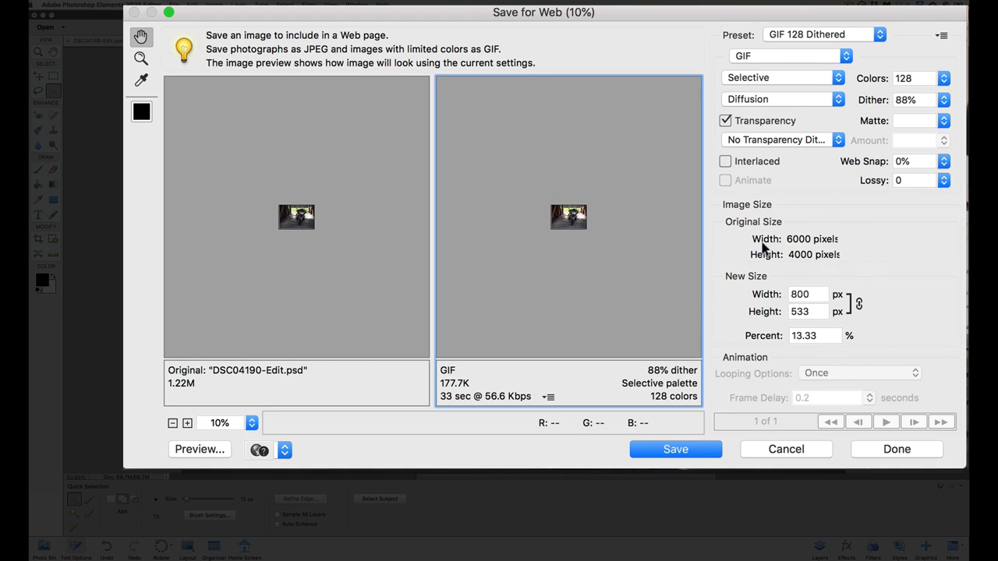
{"action": "mouse_move", "coordinate": [861, 65]}
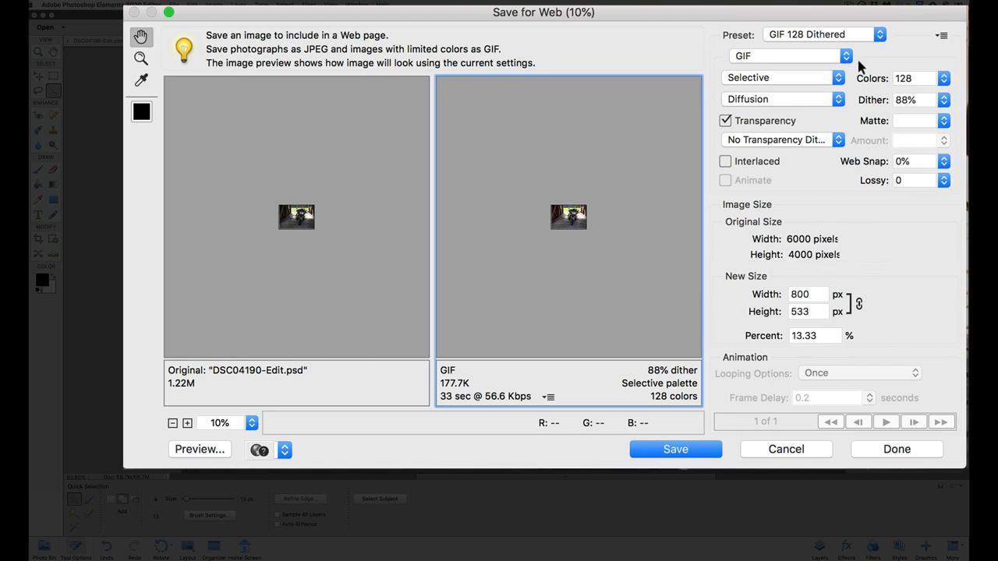
{"action": "left_click", "coordinate": [789, 56]}
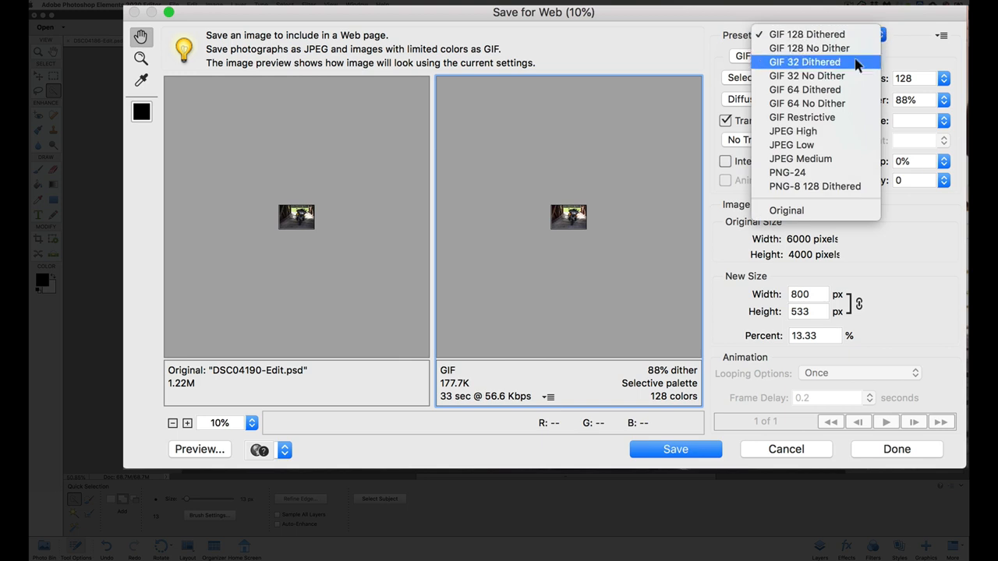
{"action": "left_click", "coordinate": [805, 62]}
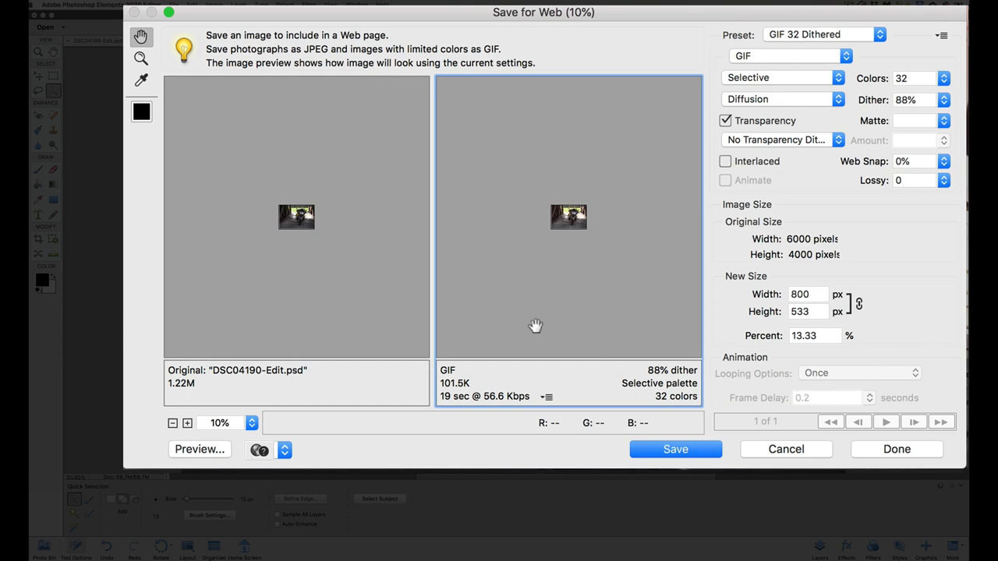
{"action": "mouse_move", "coordinate": [814, 39]}
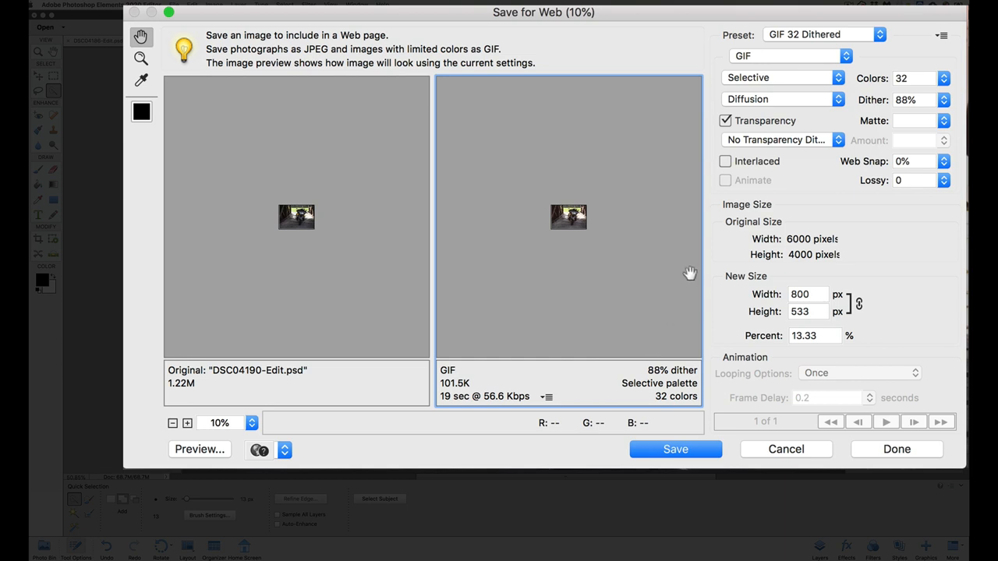
{"action": "mouse_move", "coordinate": [231, 464]}
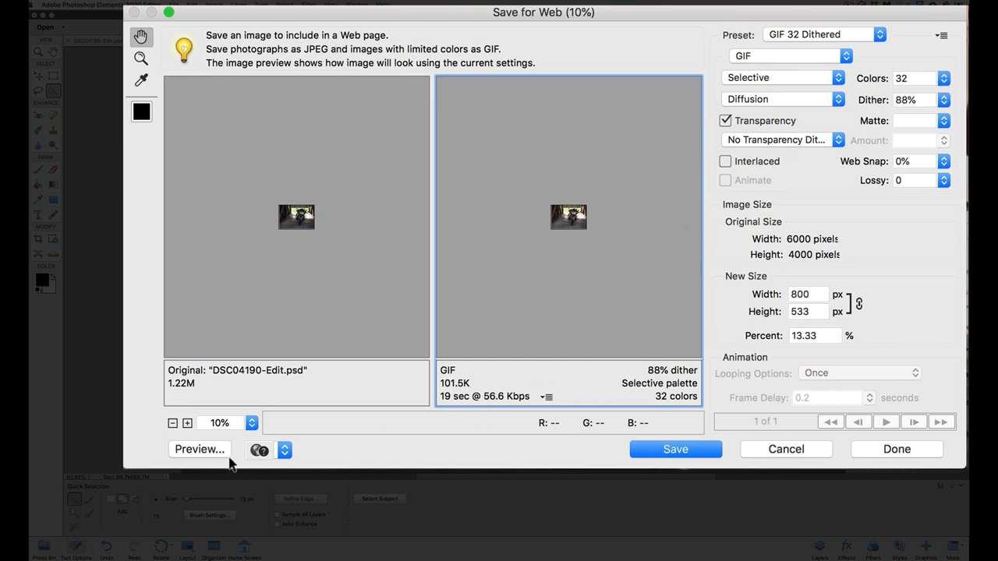
{"action": "left_click", "coordinate": [200, 449]}
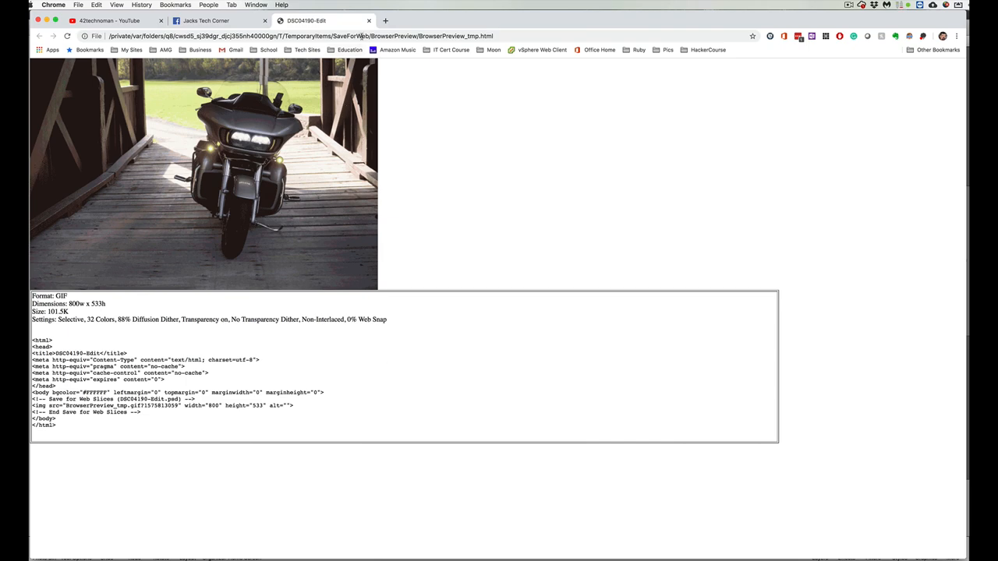
Step: Close the Chrome GIF preview and start saving the optimized 32-colour GIF
{"action": "left_click", "coordinate": [206, 20]}
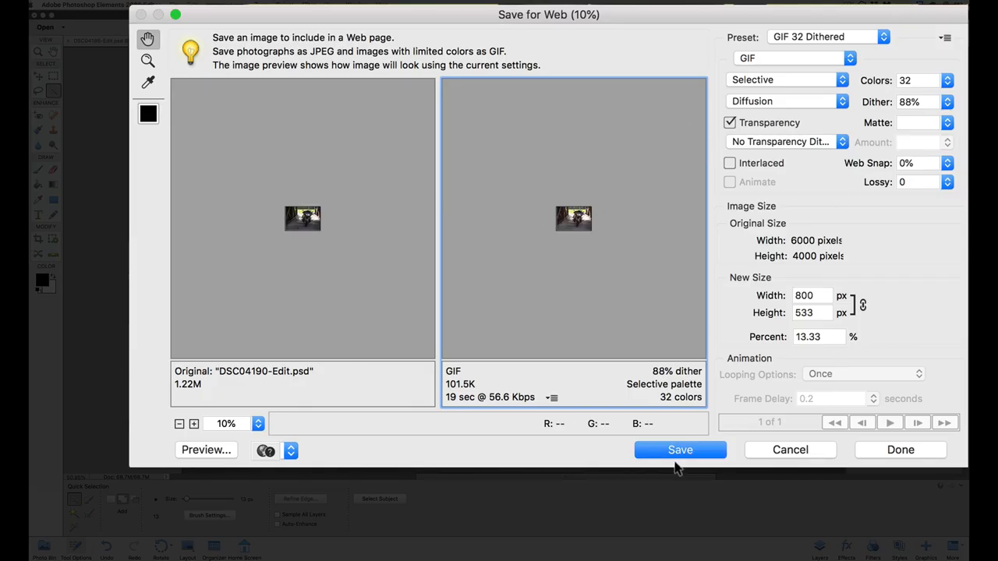
{"action": "left_click", "coordinate": [680, 449]}
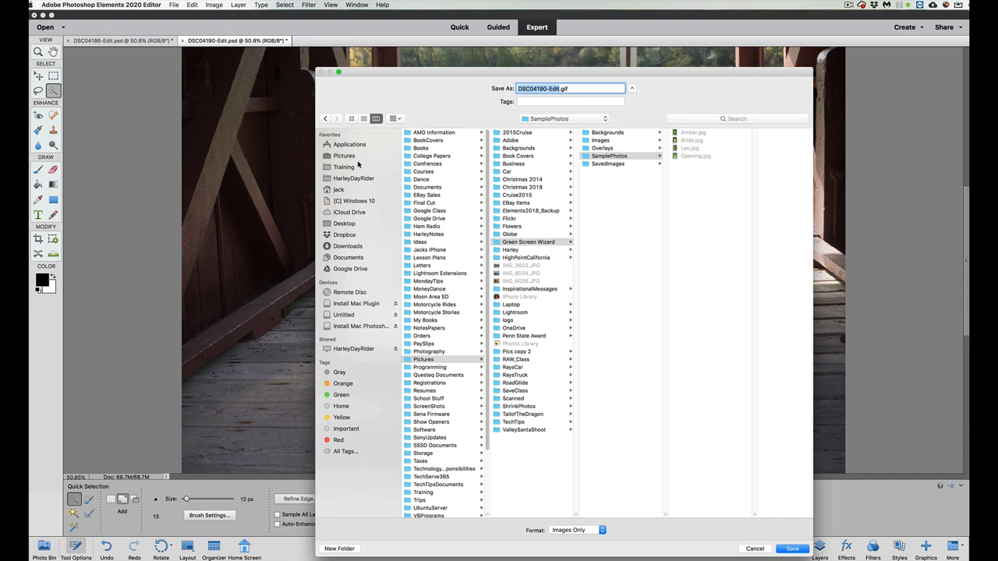
Step: Create a ForWeb folder inside Pictures and save the GIF there as MyWeb.gif
{"action": "left_click", "coordinate": [343, 156]}
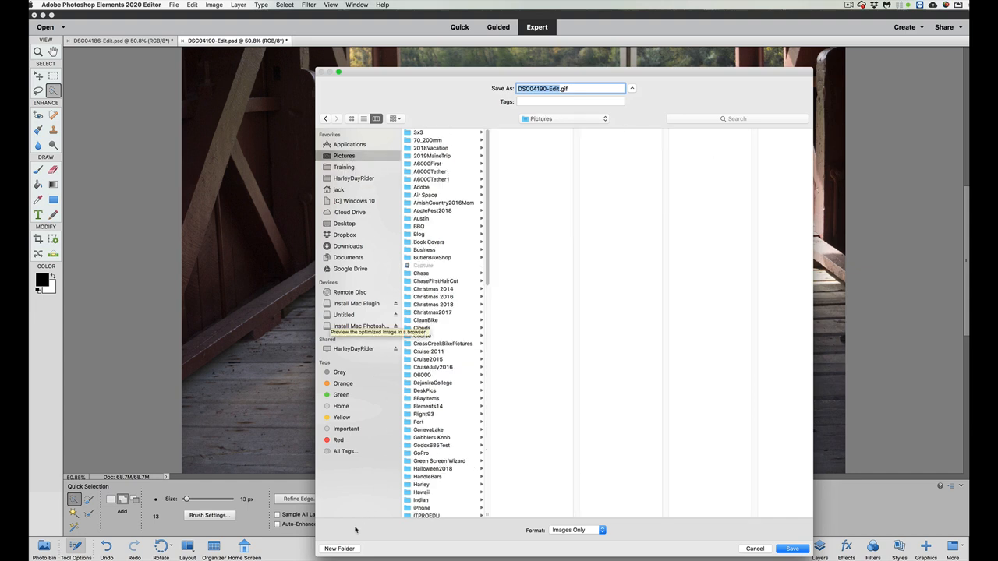
{"action": "left_click", "coordinate": [340, 549]}
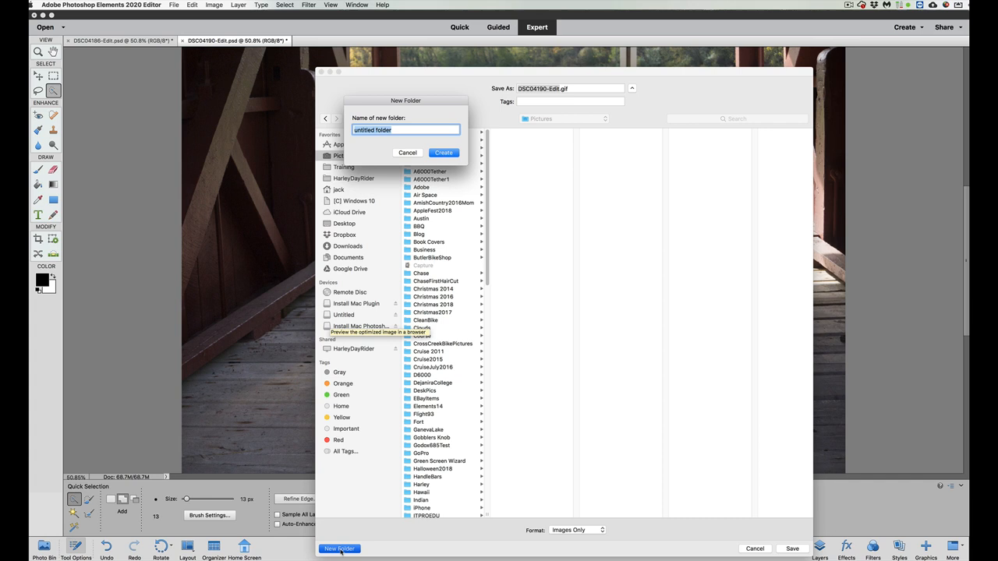
{"action": "type", "text": "ForWeb"}
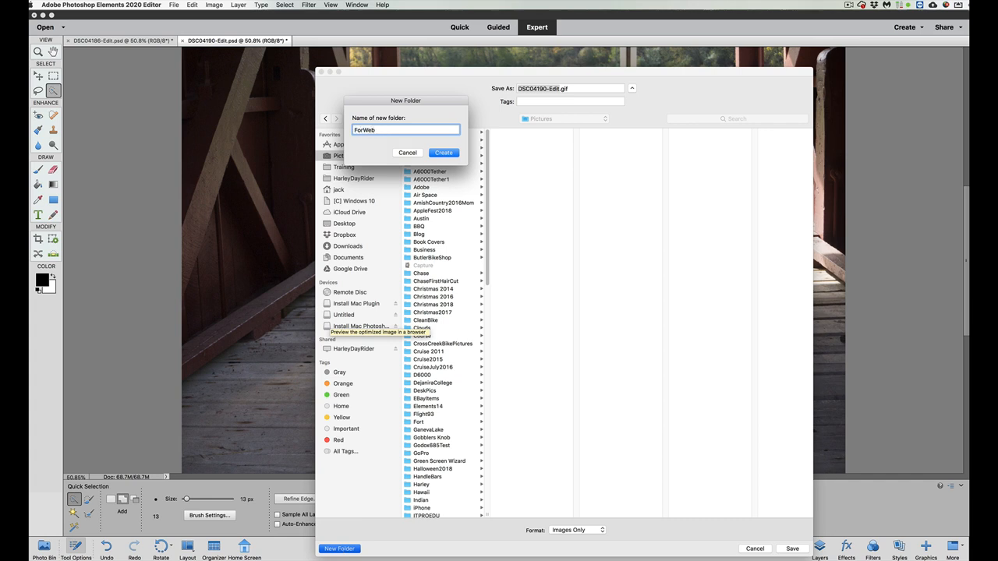
{"action": "left_click", "coordinate": [443, 153]}
{"action": "type", "text": "MyBike"}
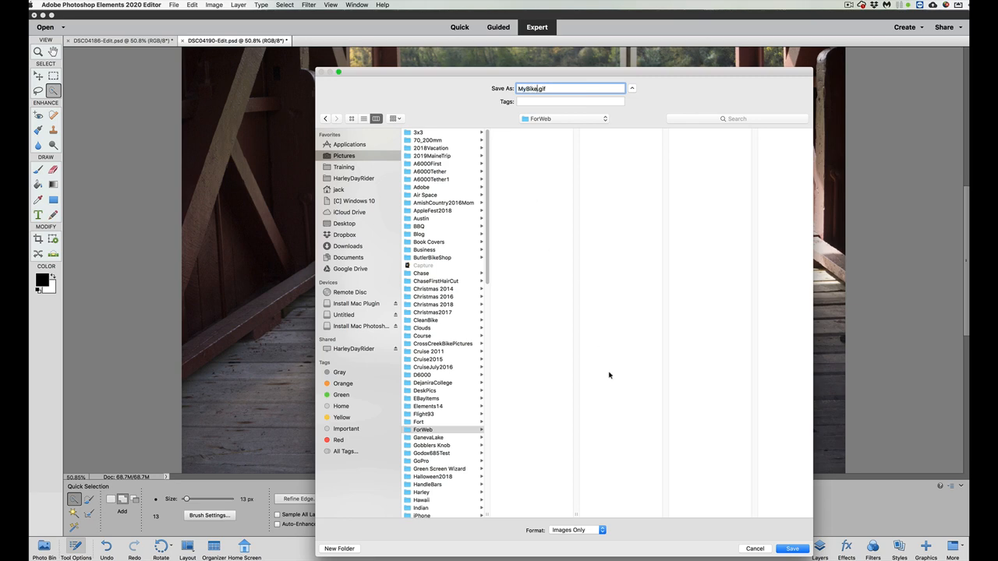
{"action": "left_click", "coordinate": [755, 549]}
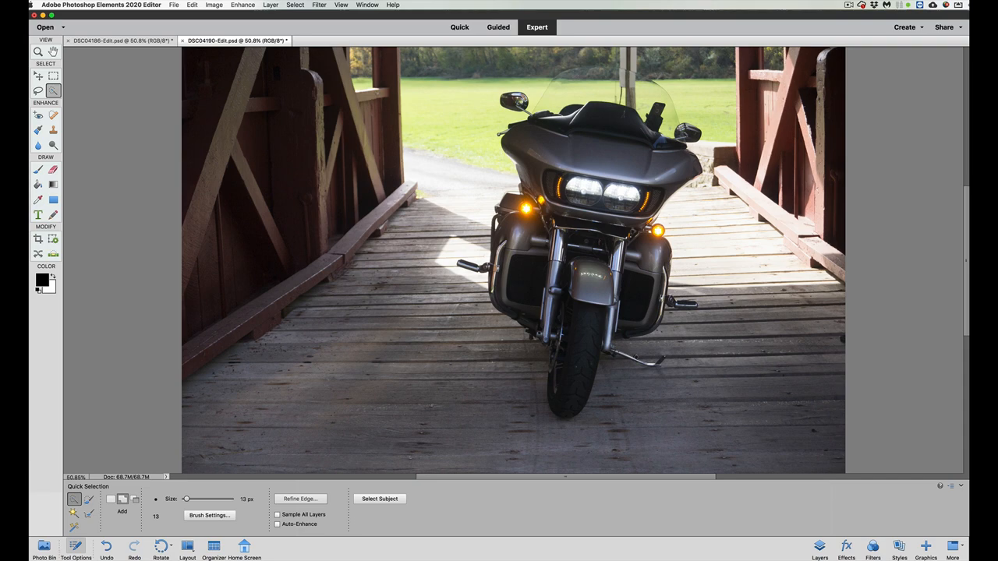
Step: Save As a JPEG copy named mybike2.jpg into the ForWeb folder, bringing up JPEG Options
{"action": "left_click", "coordinate": [174, 5]}
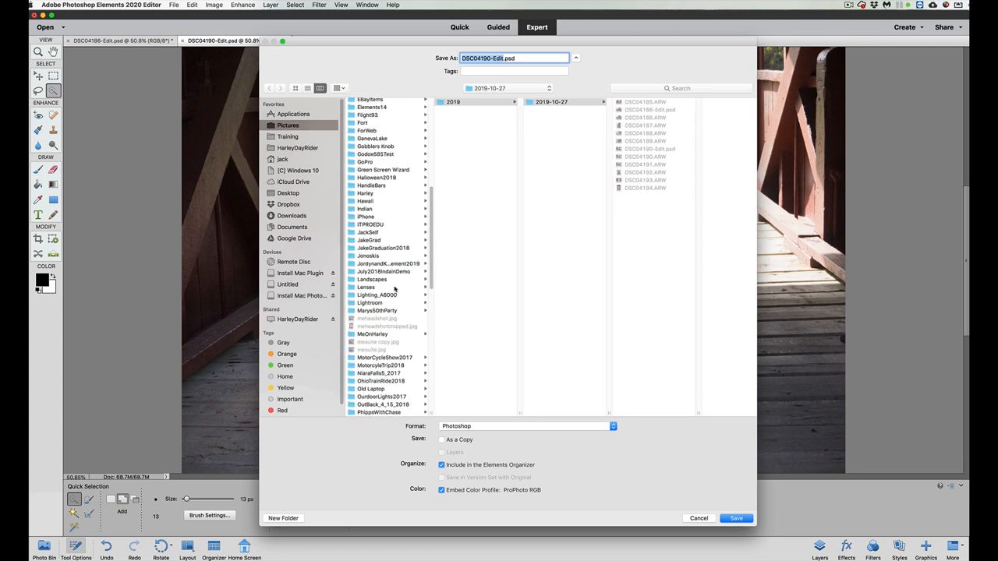
{"action": "left_click", "coordinate": [367, 131]}
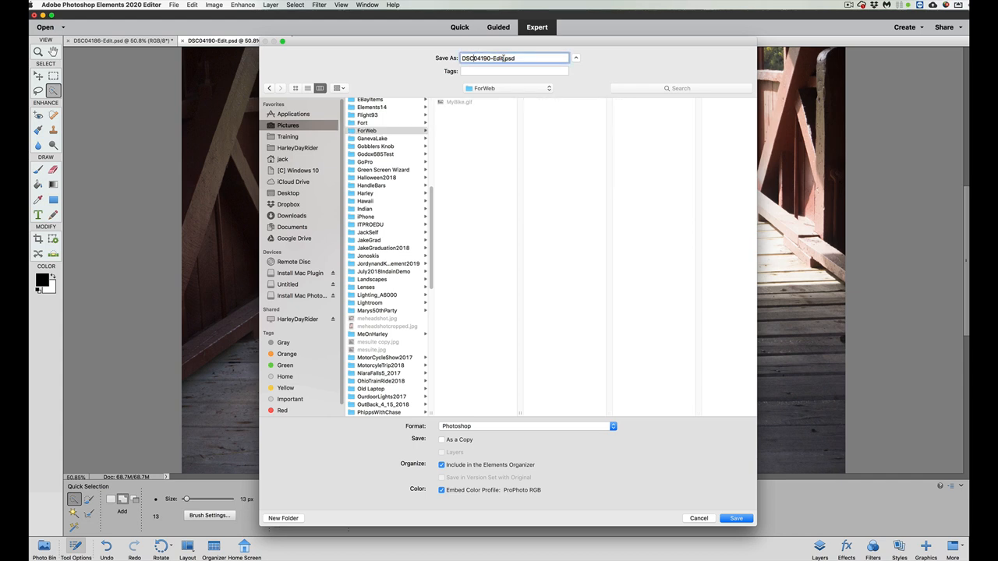
{"action": "triple_click", "coordinate": [513, 57]}
{"action": "type", "text": "mybike3"}
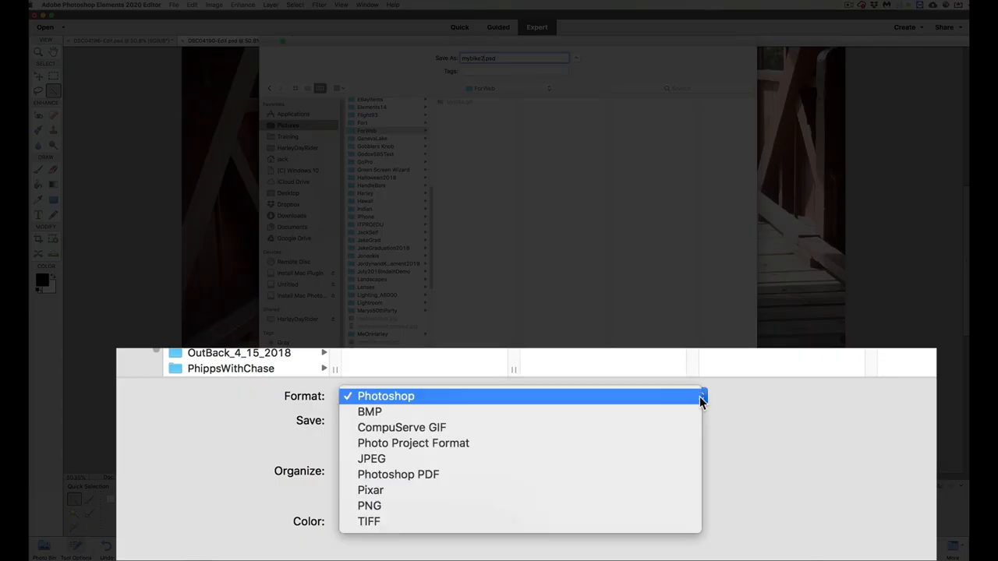
{"action": "mouse_move", "coordinate": [371, 459]}
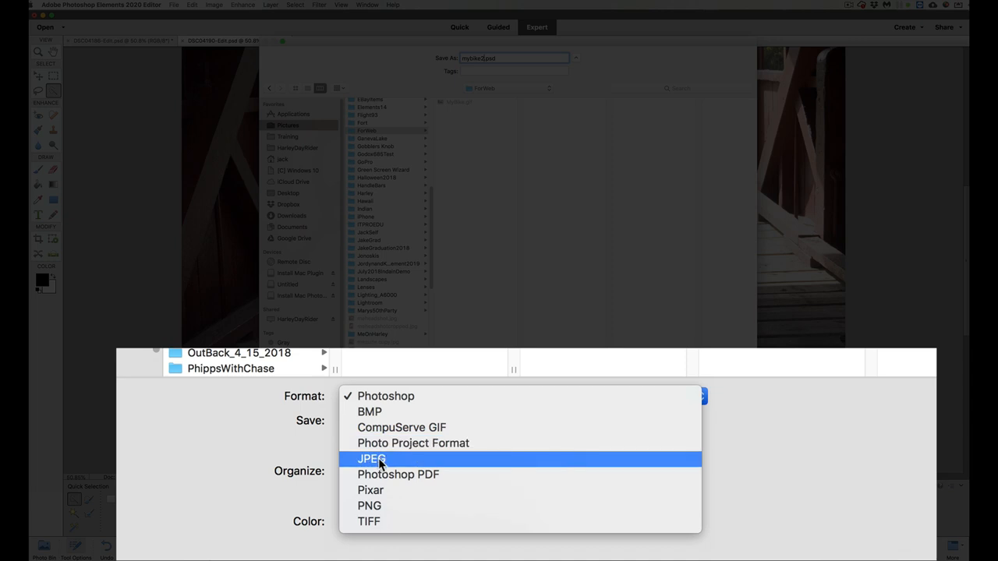
{"action": "left_click", "coordinate": [371, 459]}
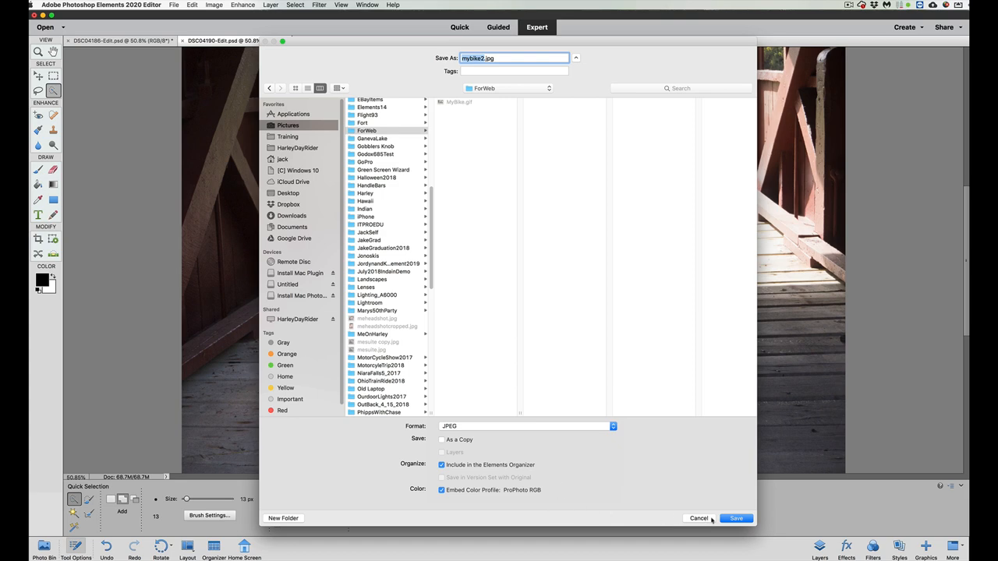
{"action": "left_click", "coordinate": [736, 518]}
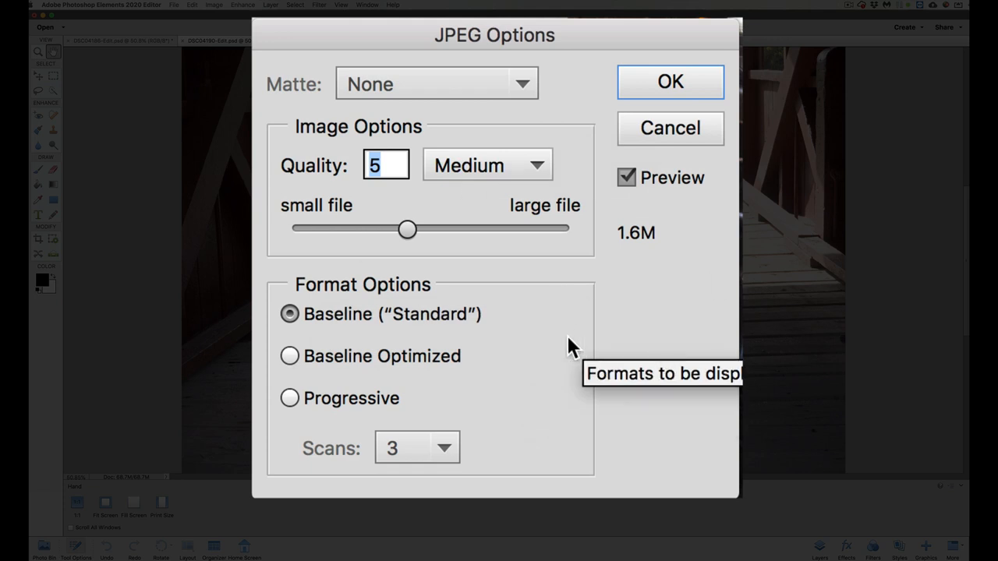
{"action": "mouse_move", "coordinate": [632, 247]}
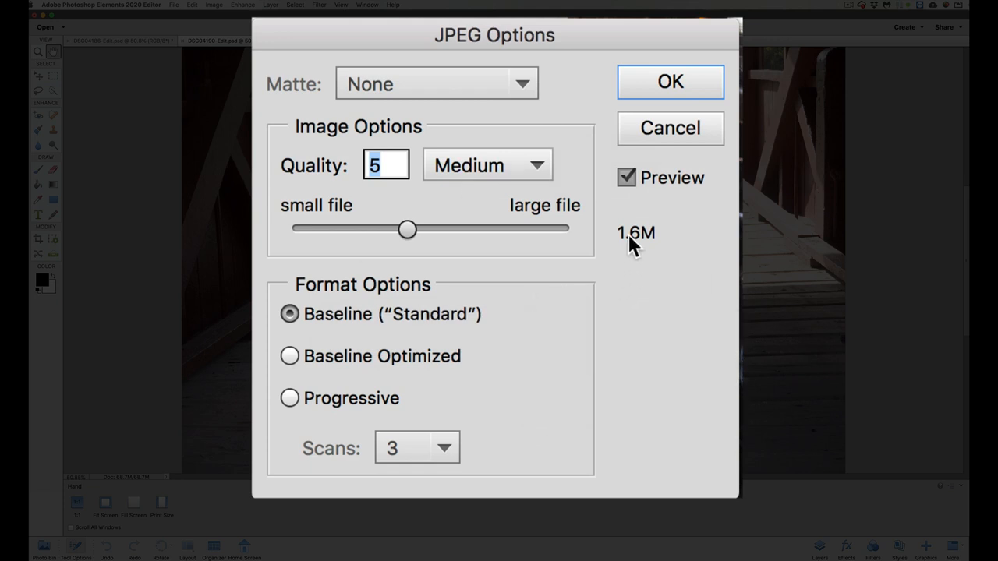
{"action": "mouse_move", "coordinate": [646, 240]}
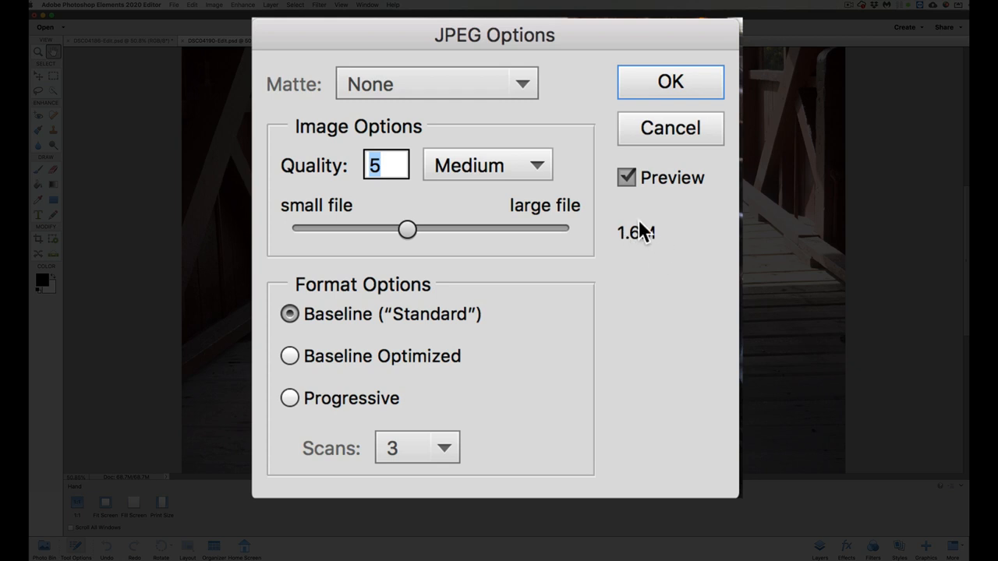
{"action": "mouse_move", "coordinate": [622, 248]}
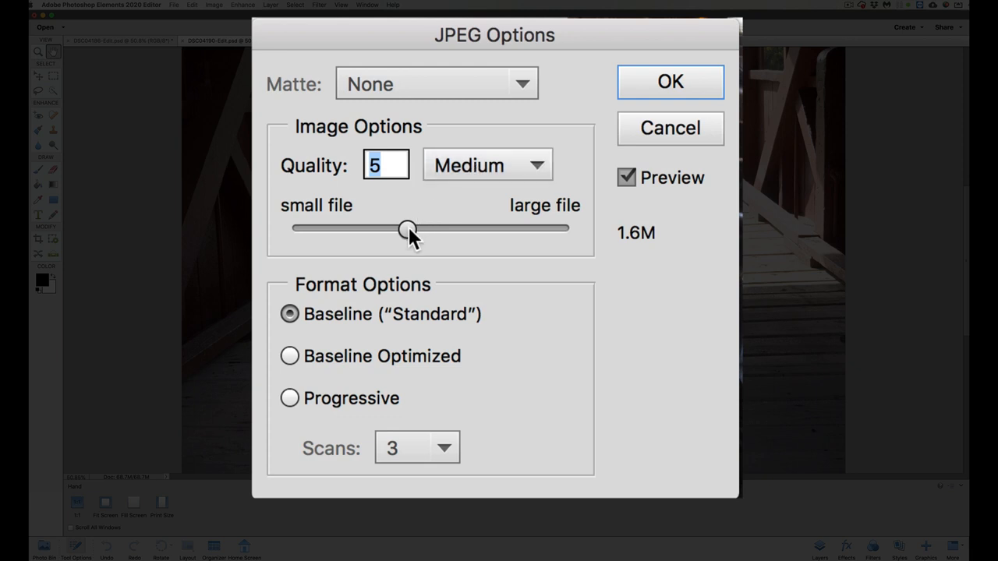
Step: Compare file sizes at JPEG quality 4 and 2, then raise quality to 10, Maximum (6.8M)
{"action": "left_click_drag", "start_coordinate": [409, 228], "coordinate": [378, 228]}
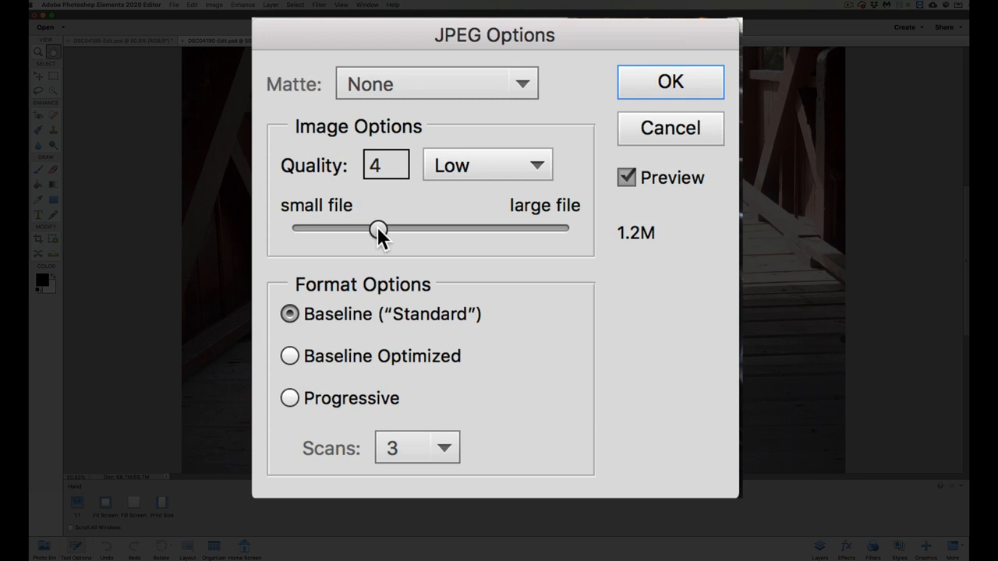
{"action": "left_click_drag", "start_coordinate": [377, 228], "coordinate": [340, 228]}
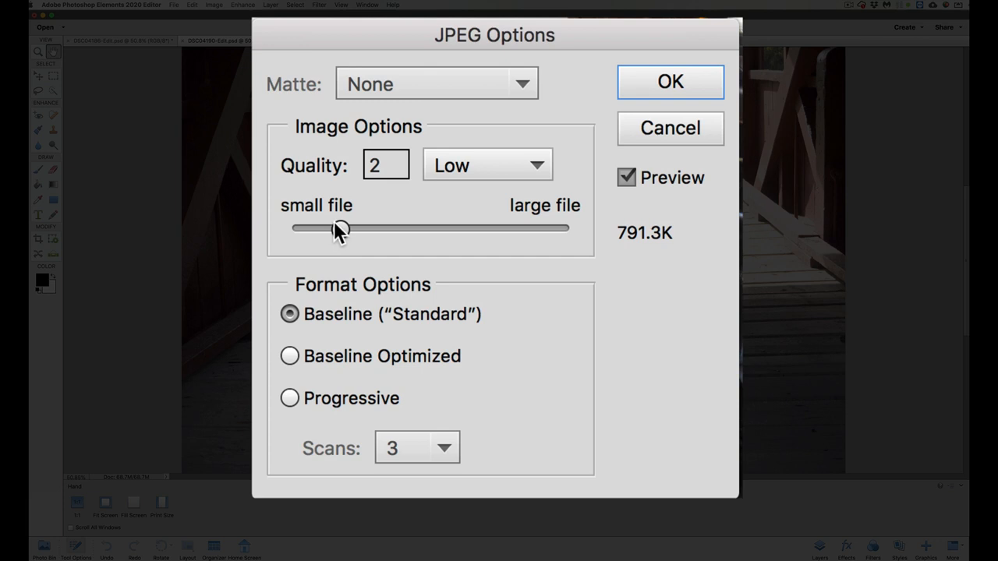
{"action": "left_click_drag", "start_coordinate": [340, 228], "coordinate": [471, 227]}
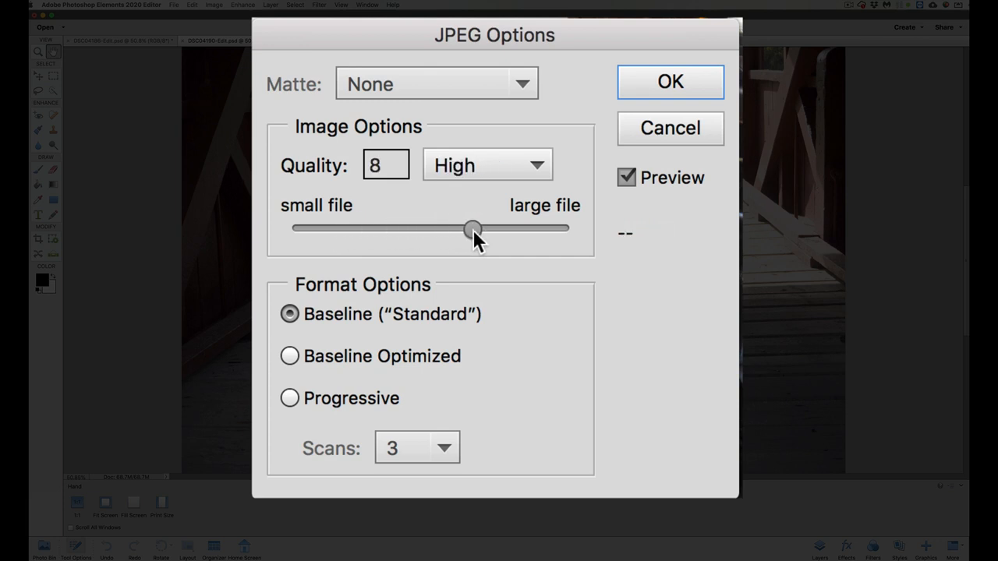
{"action": "left_click_drag", "start_coordinate": [474, 228], "coordinate": [521, 228]}
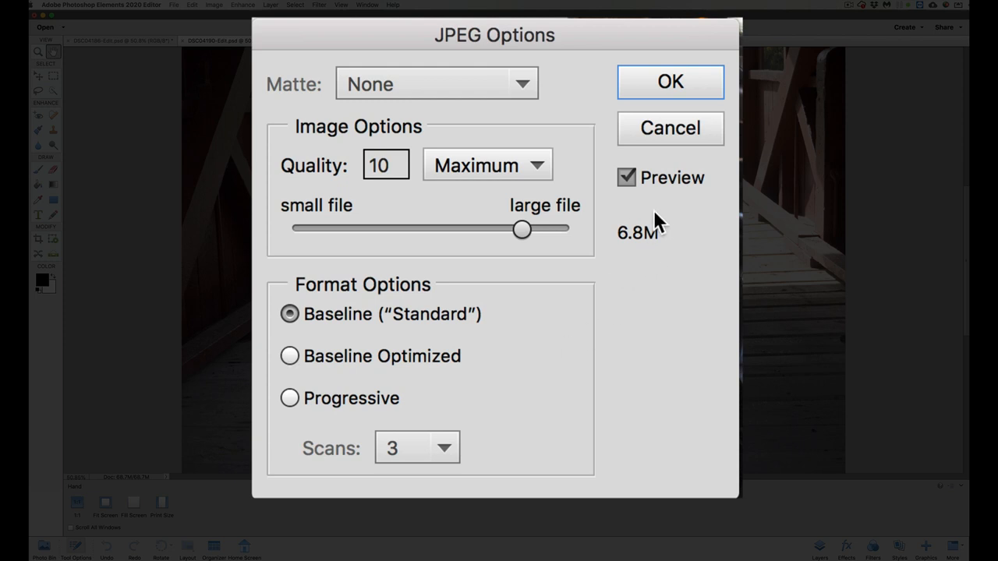
{"action": "mouse_move", "coordinate": [643, 258]}
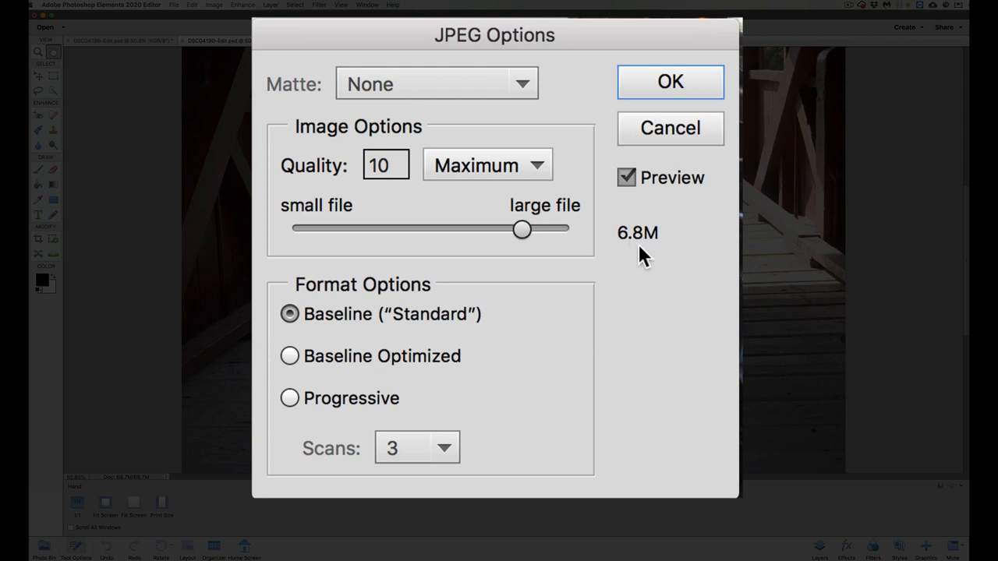
{"action": "mouse_move", "coordinate": [632, 268]}
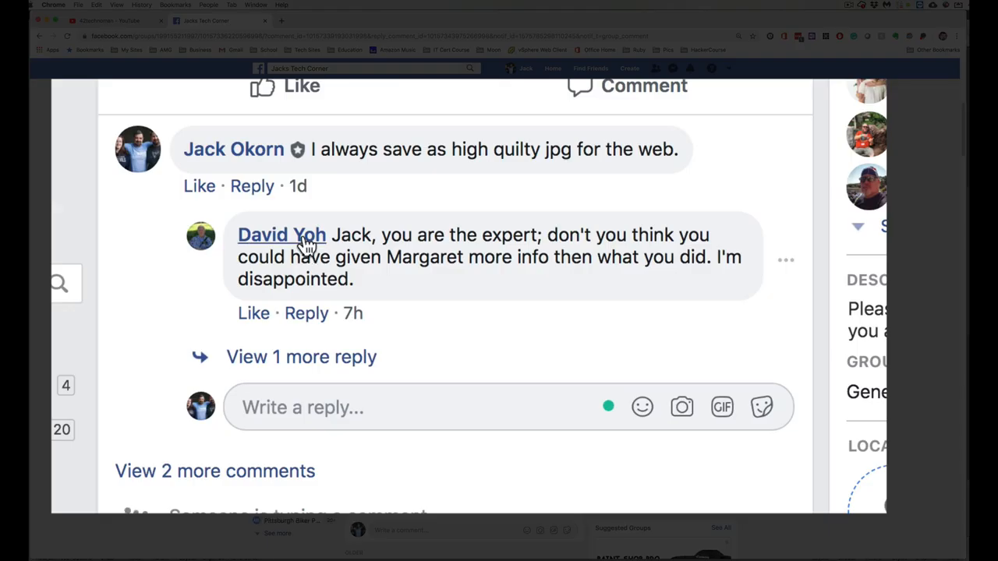
{"action": "mouse_move", "coordinate": [353, 150]}
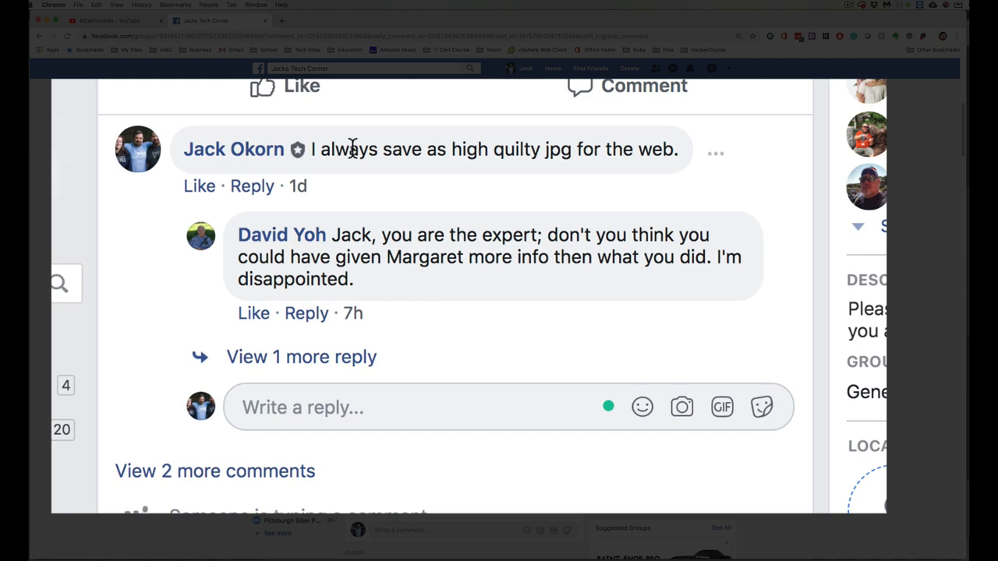
{"action": "mouse_move", "coordinate": [630, 154]}
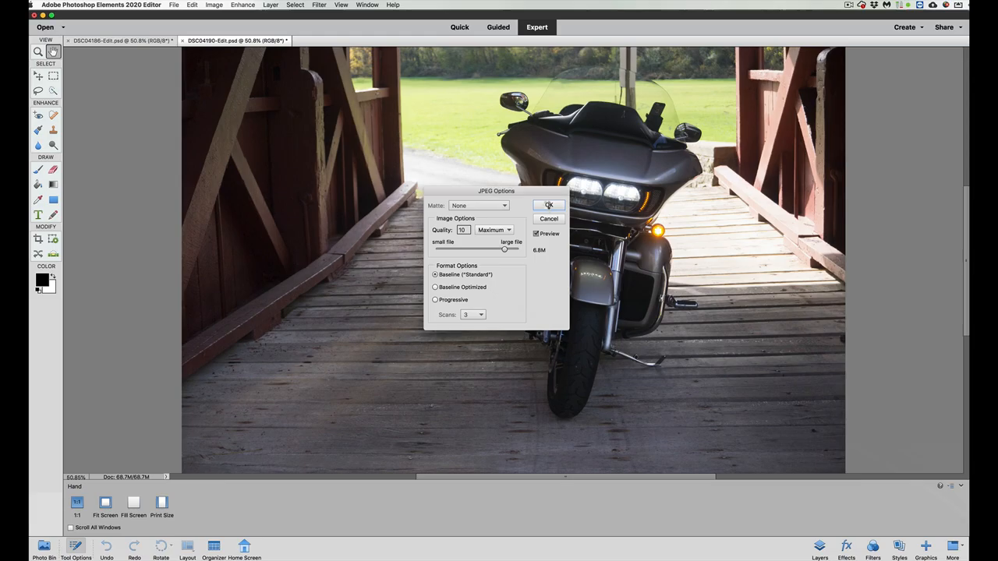
Step: Confirm JPEG Options to finish saving mybike2.jpg at Maximum quality
{"action": "left_click", "coordinate": [549, 206]}
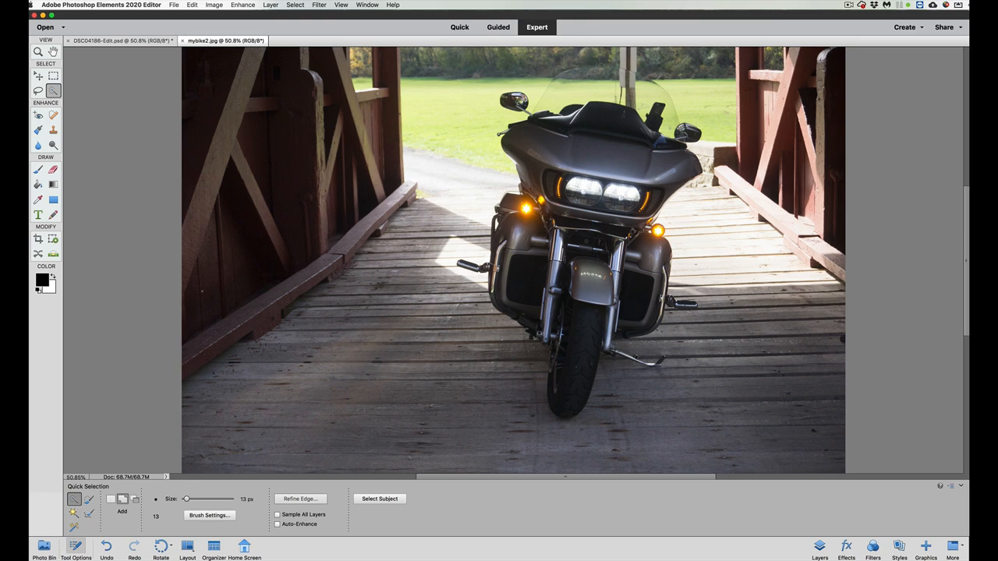